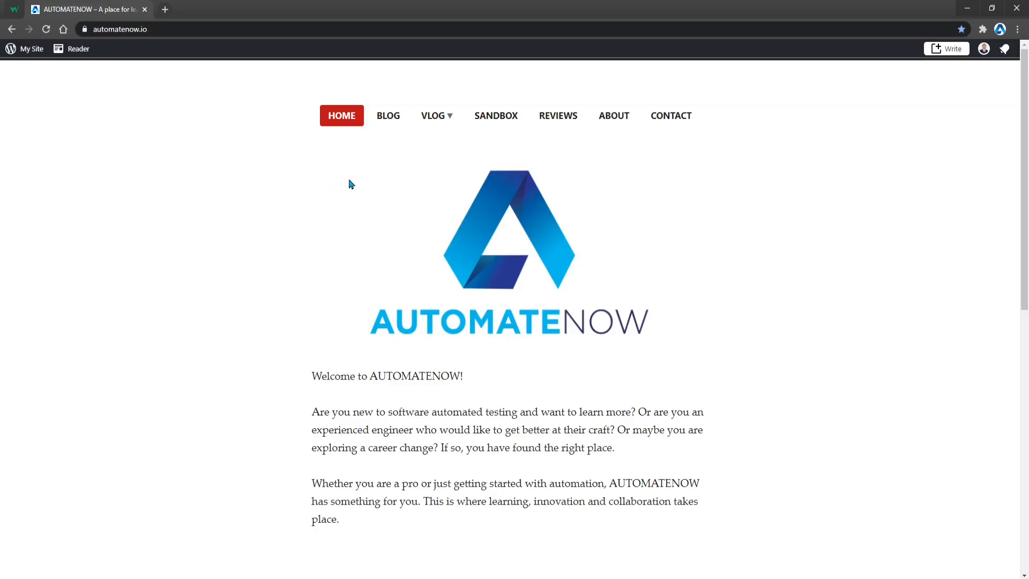
# Open the Sandbox page from the automatenow.io navigation bar and scroll through its elements.
pyautogui.click(495, 116)
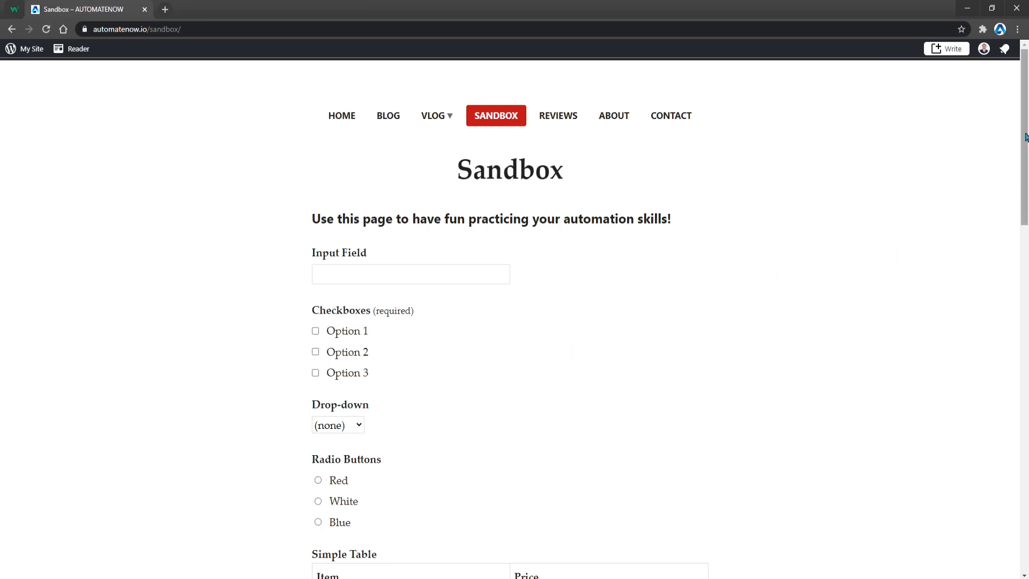
pyautogui.scroll(-3)
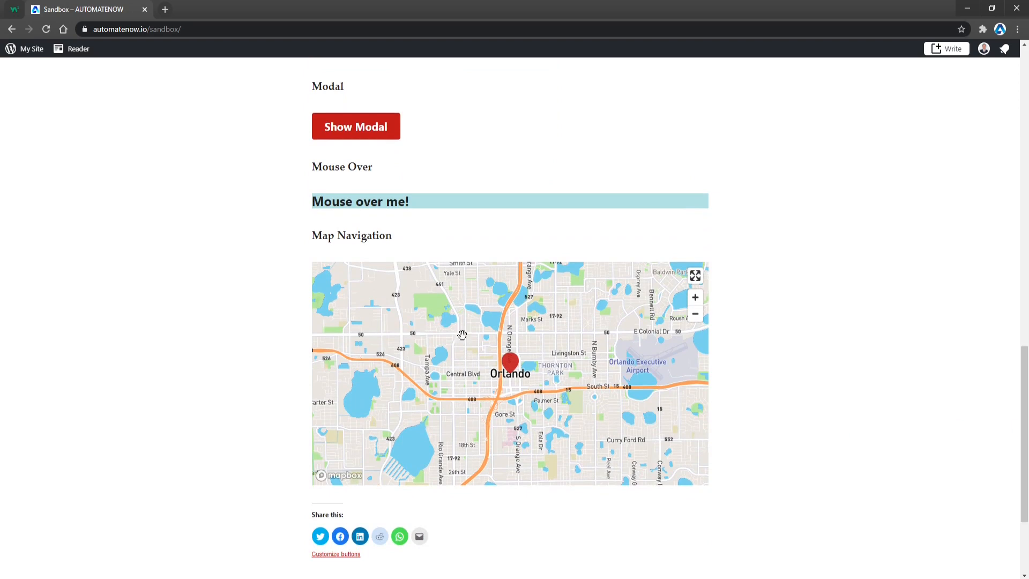
pyautogui.moveTo(500, 305)
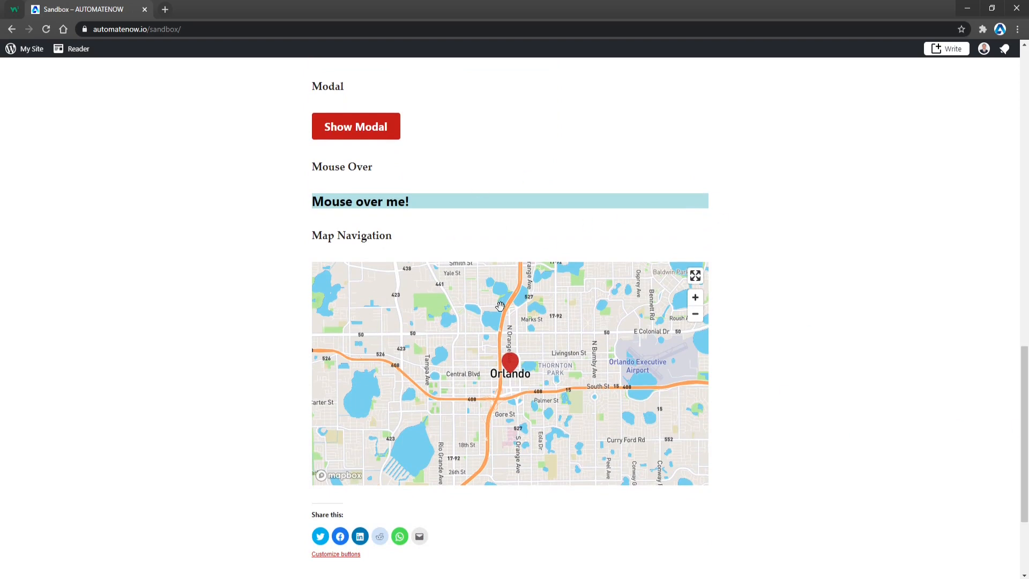
pyautogui.moveTo(795, 333)
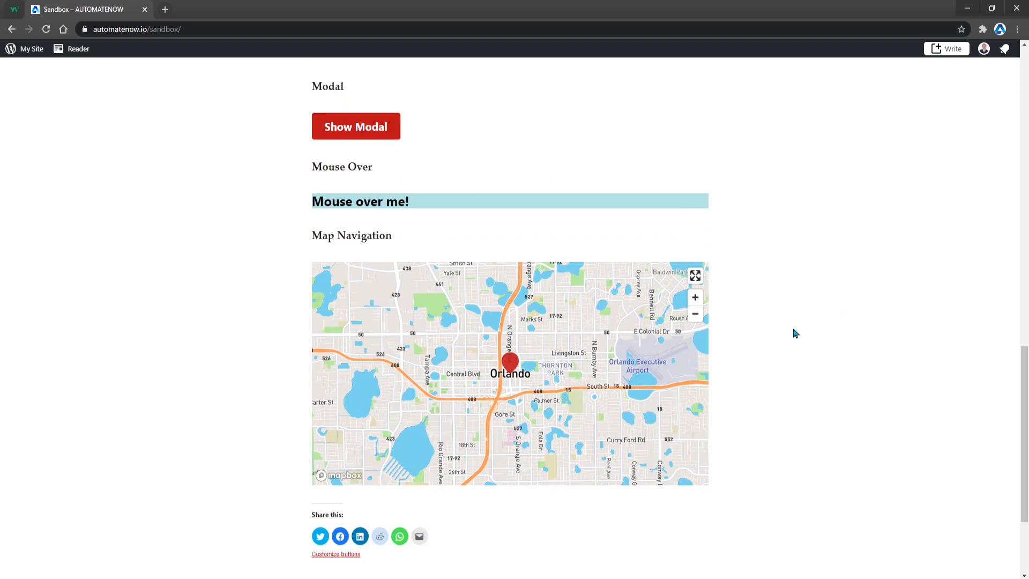
pyautogui.scroll(3)
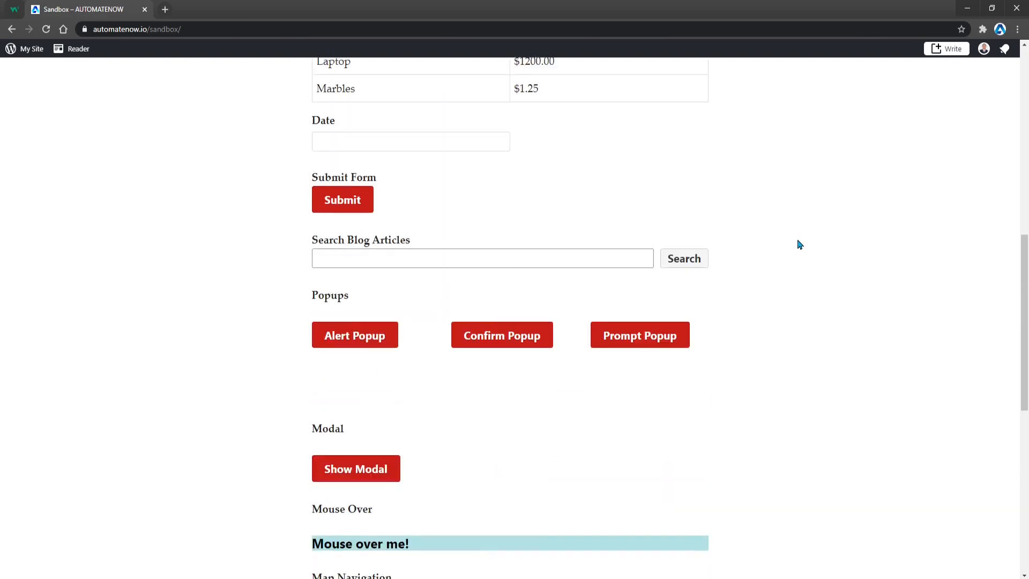
pyautogui.scroll(-3)
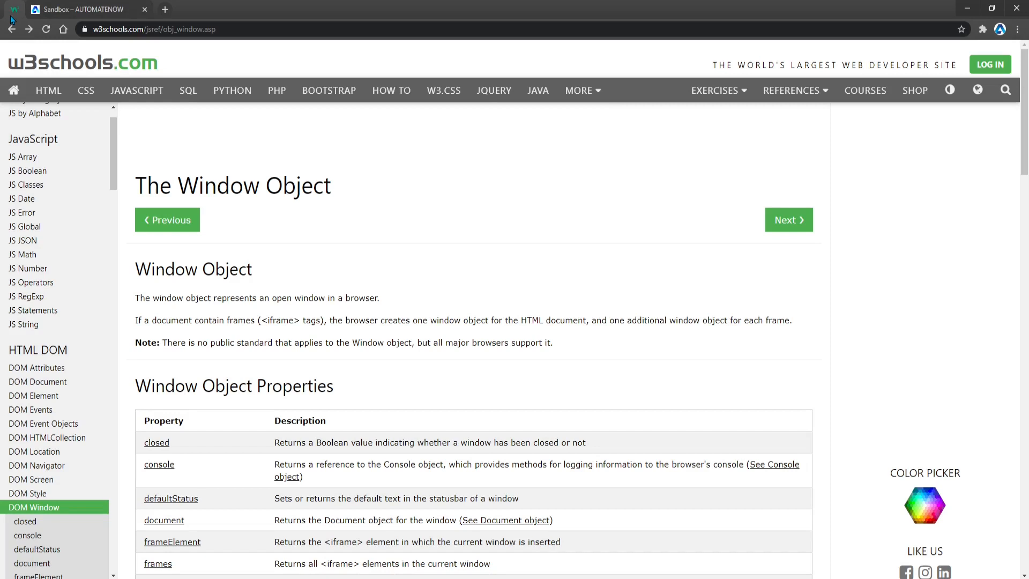
pyautogui.moveTo(294, 143)
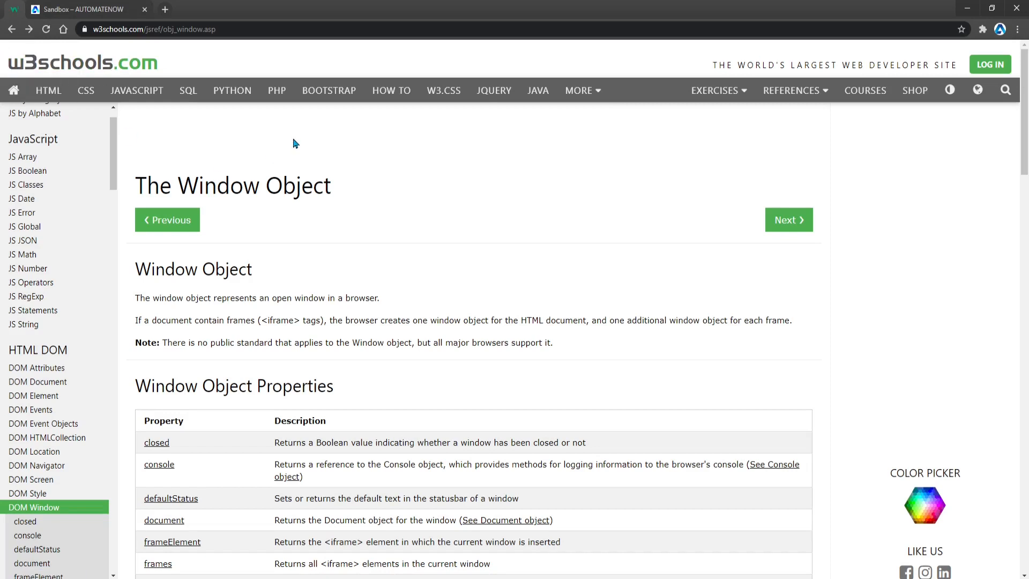
# On the W3Schools Window Object page, scroll to the methods table and highlight the scrollBy() description.
pyautogui.doubleClick(193, 268)
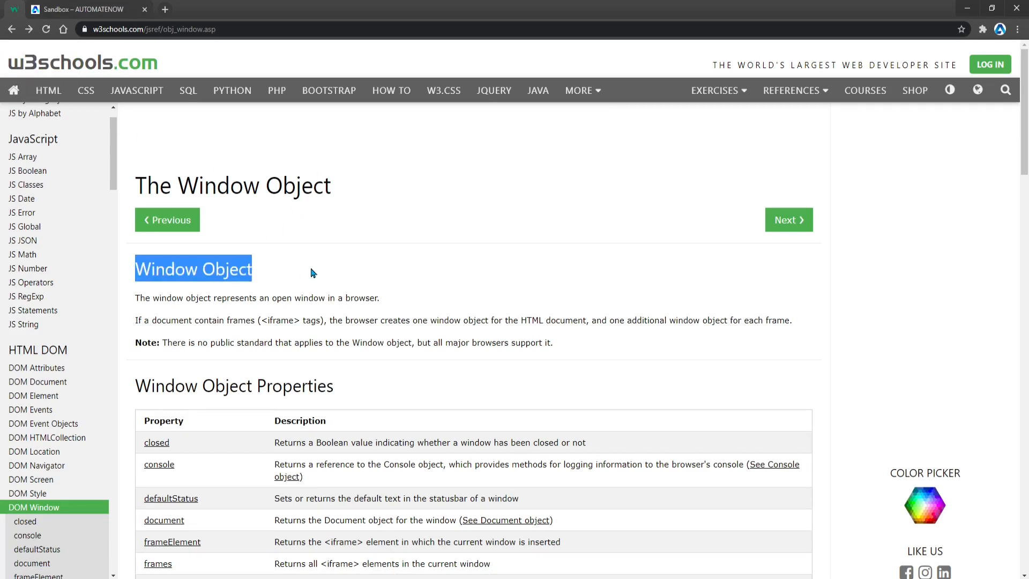
pyautogui.moveTo(296, 294)
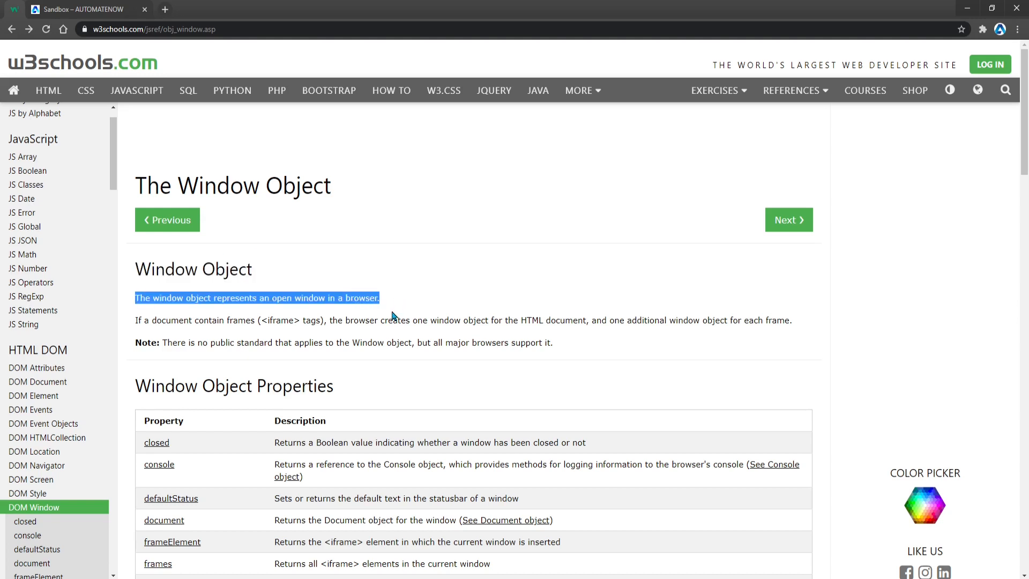
pyautogui.moveTo(408, 297)
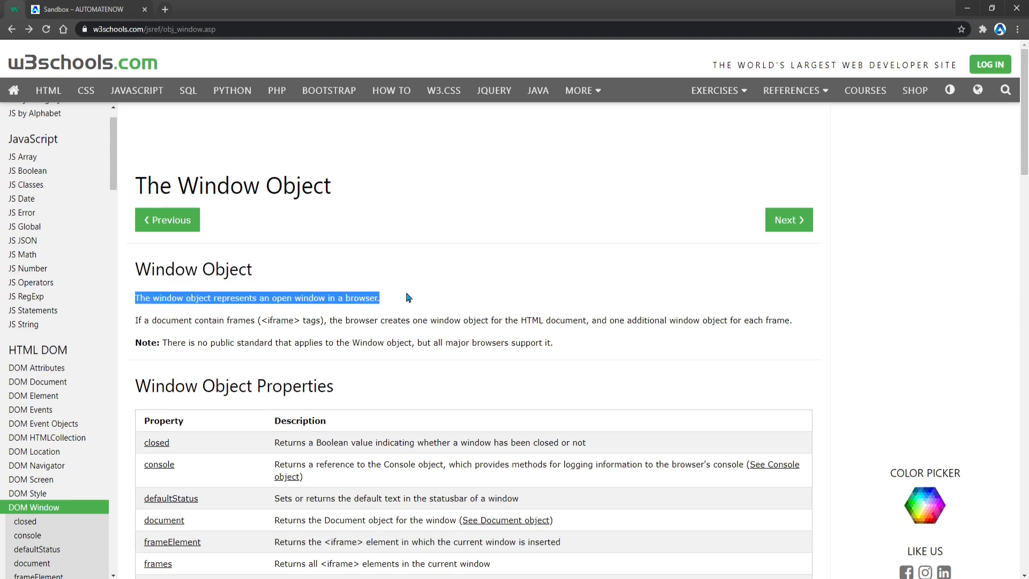
pyautogui.scroll(-3)
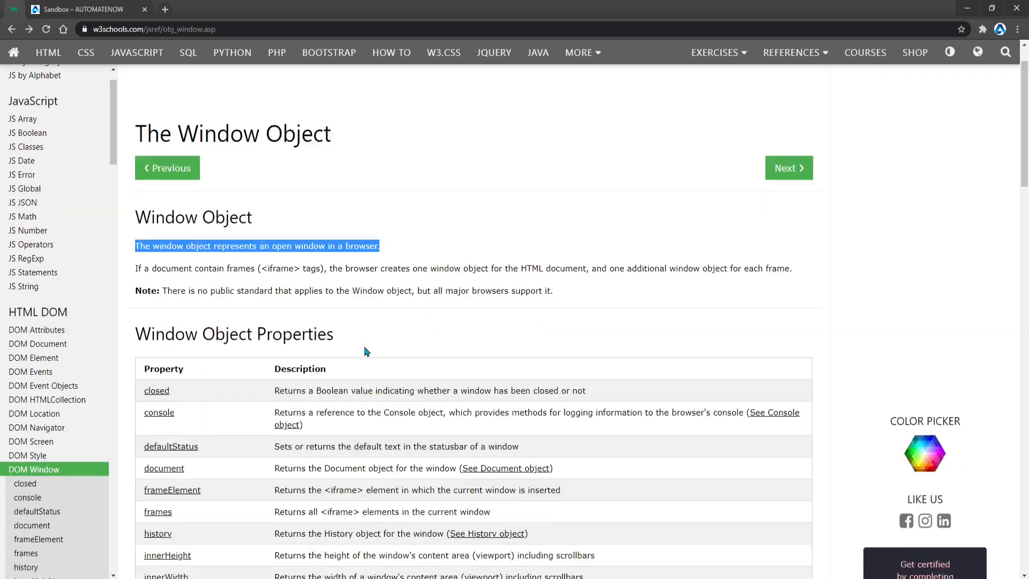
pyautogui.scroll(-3)
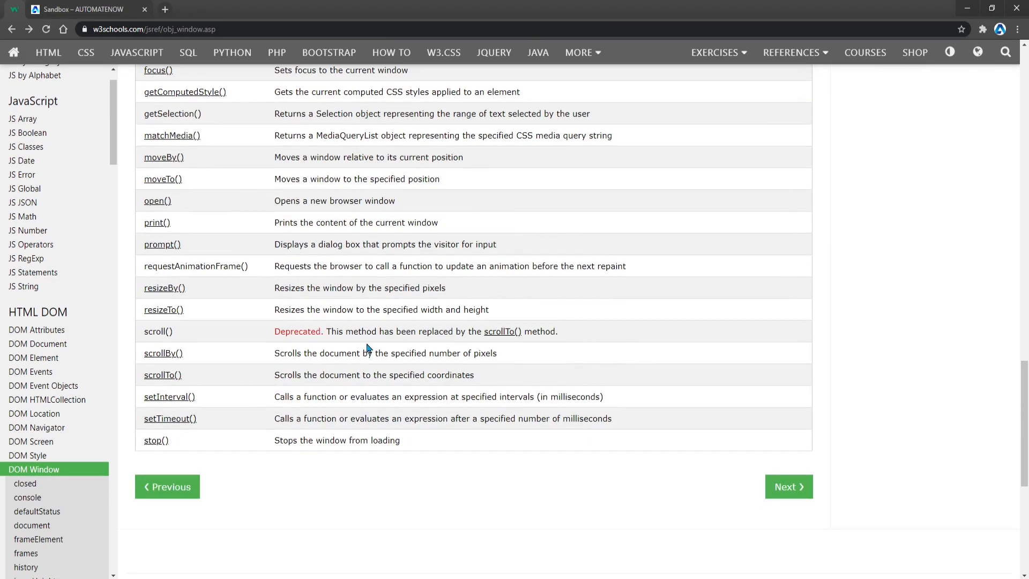
pyautogui.doubleClick(163, 352)
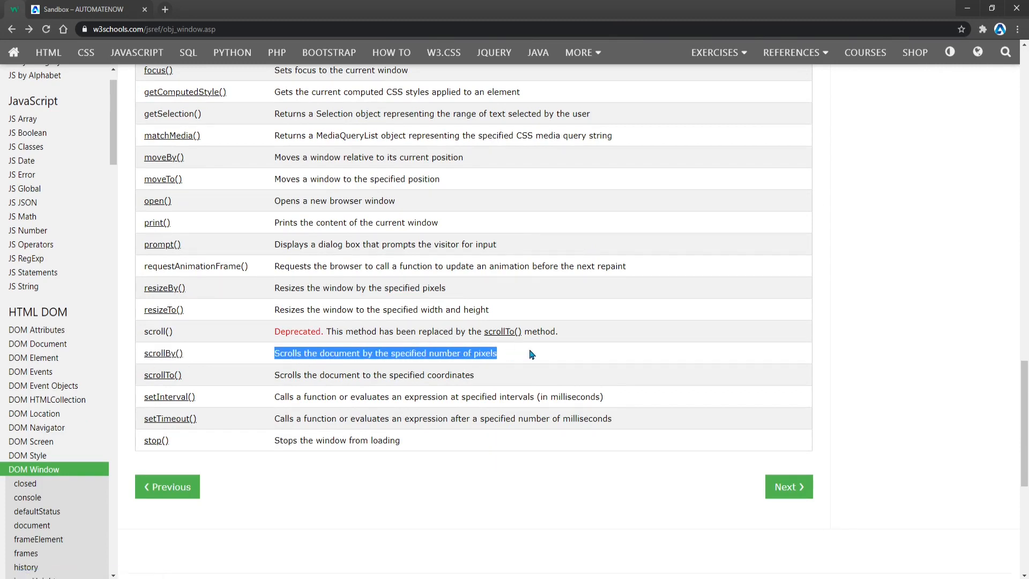
pyautogui.moveTo(201, 357)
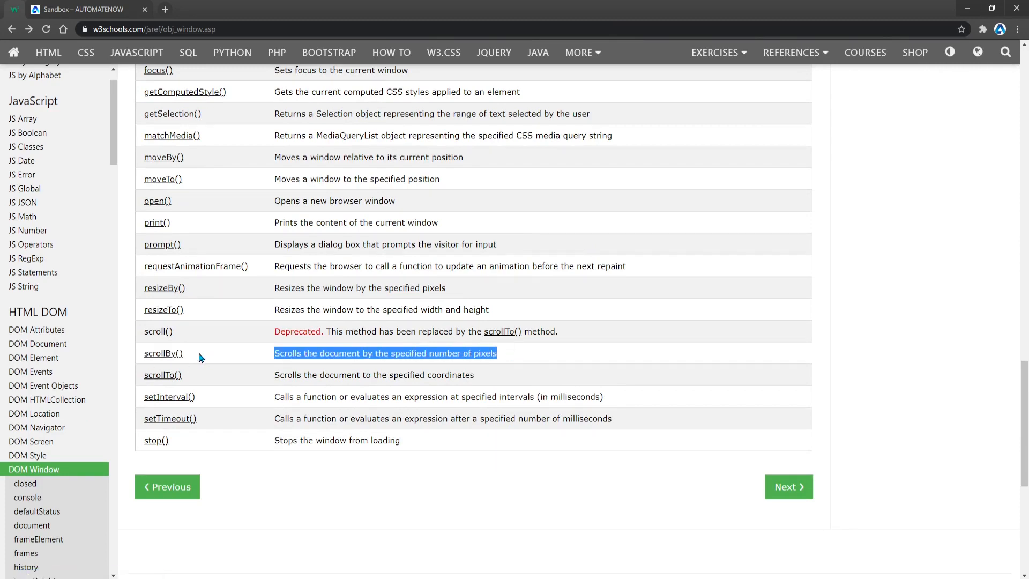
pyautogui.moveTo(163, 353)
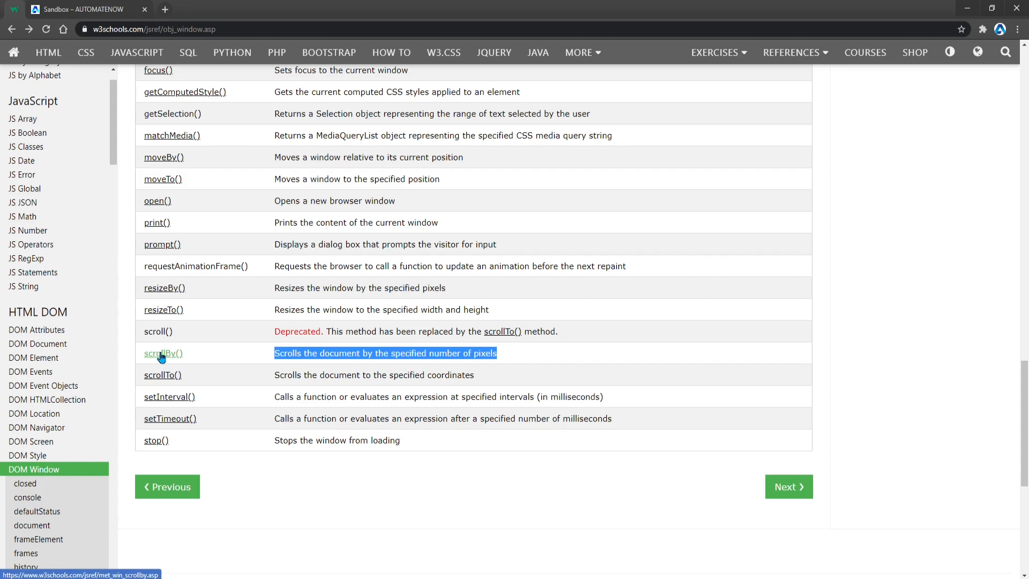
# Open the scrollBy() reference and highlight xnum and ynum in its syntax line.
pyautogui.click(163, 353)
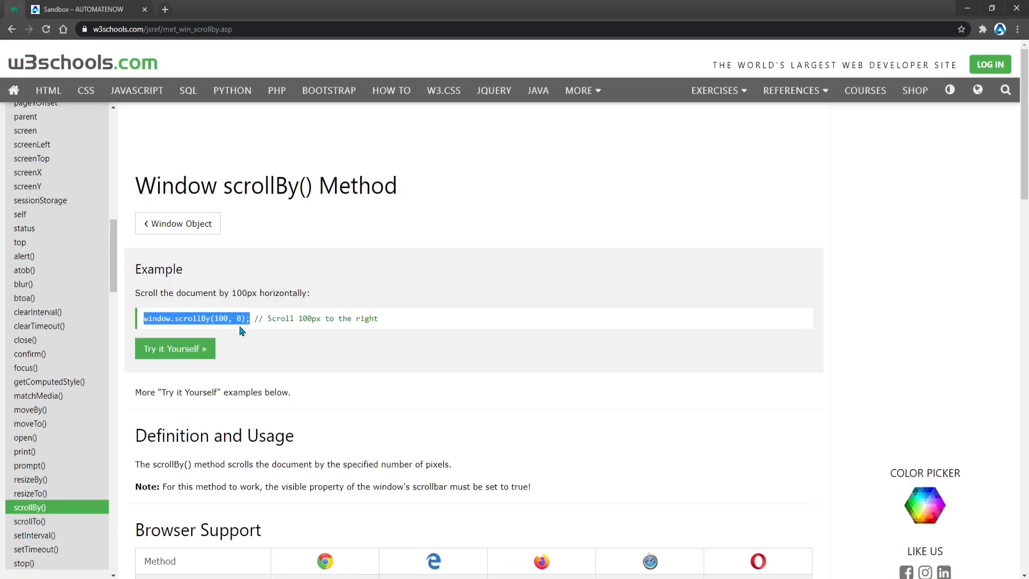
pyautogui.scroll(-3)
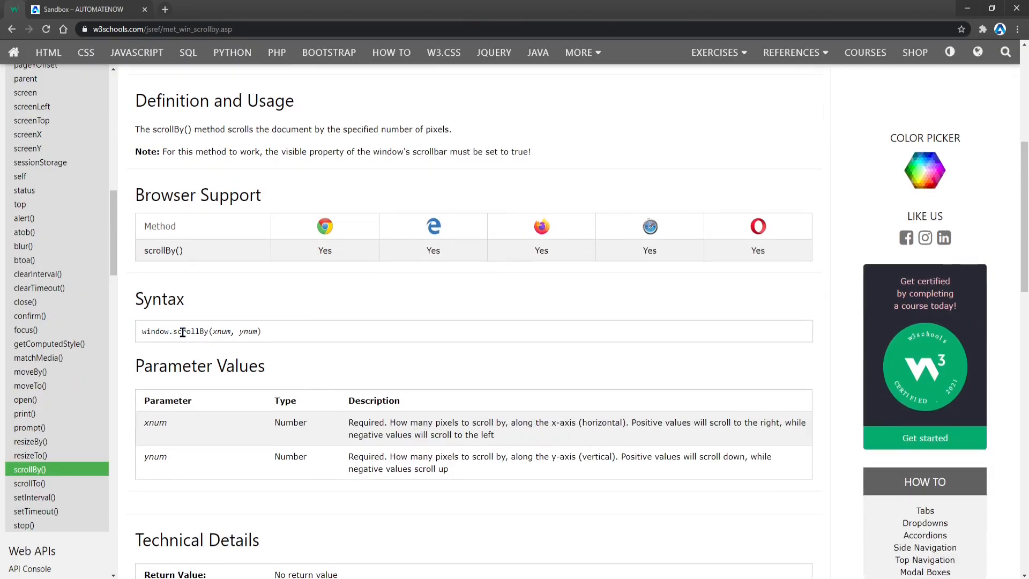
pyautogui.doubleClick(221, 331)
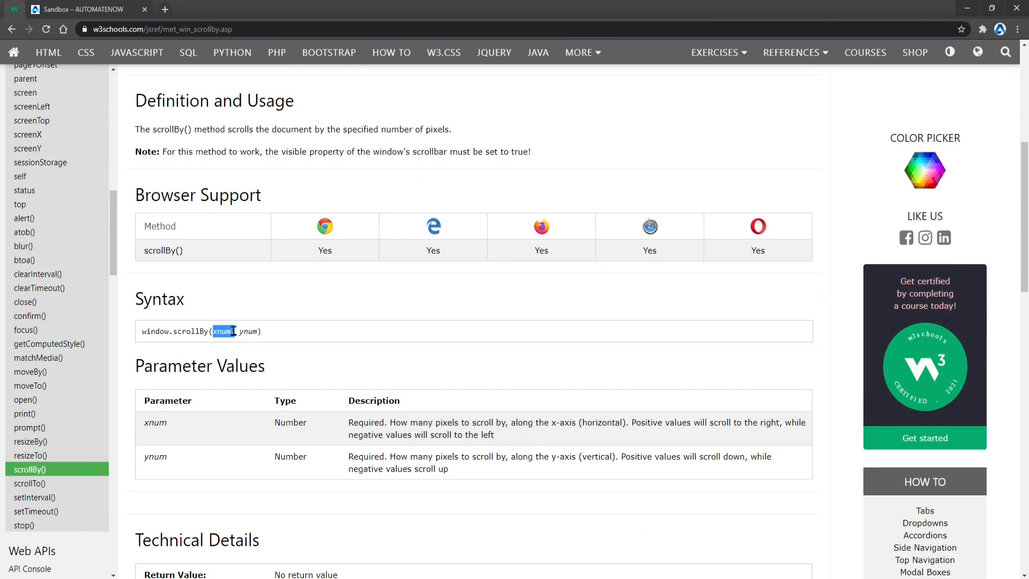
pyautogui.doubleClick(250, 331)
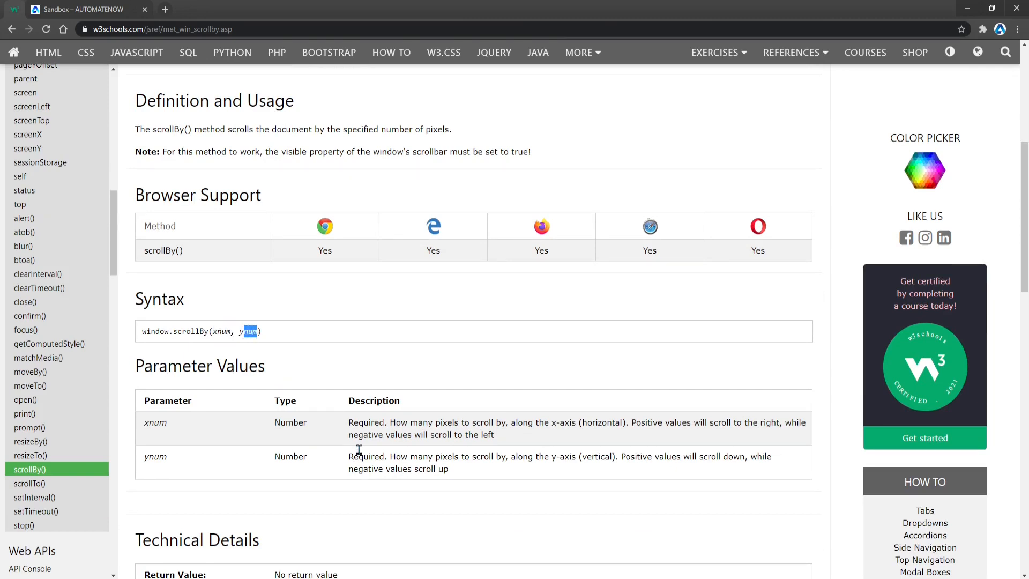
# Highlight the xnum and ynum parameter names and ynum's vertical-axis description.
pyautogui.doubleClick(155, 423)
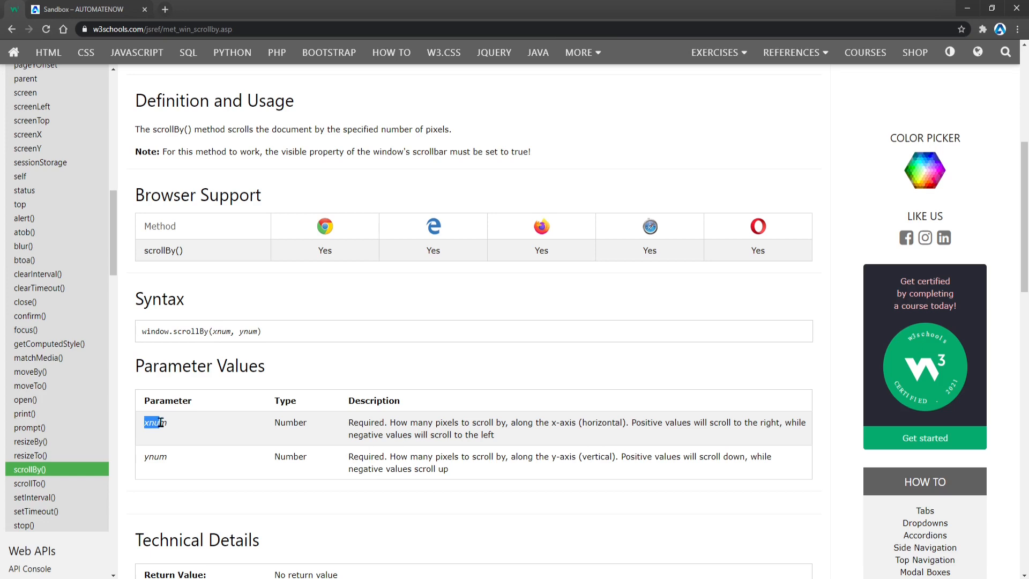
pyautogui.moveTo(505, 422)
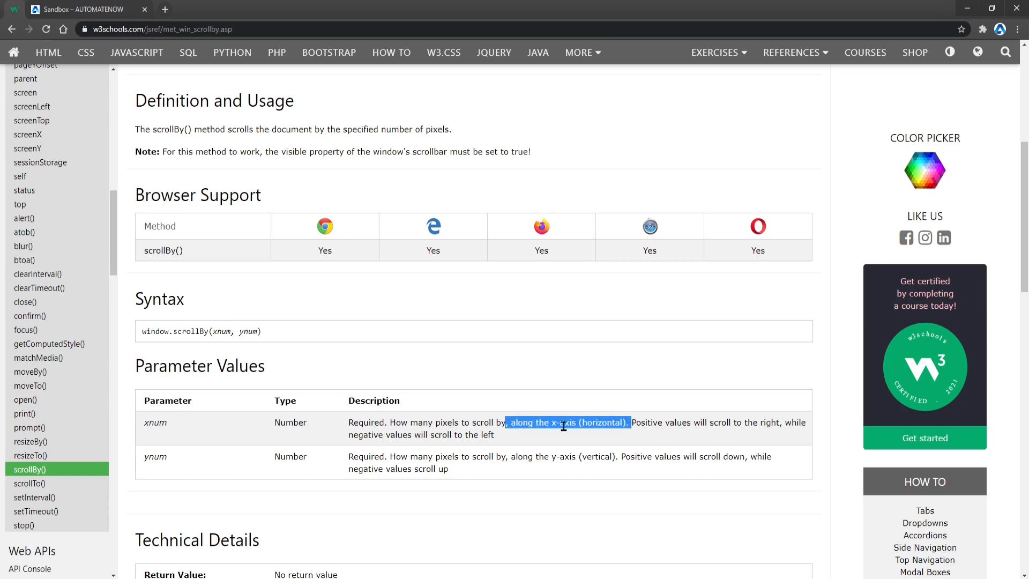
pyautogui.doubleClick(155, 457)
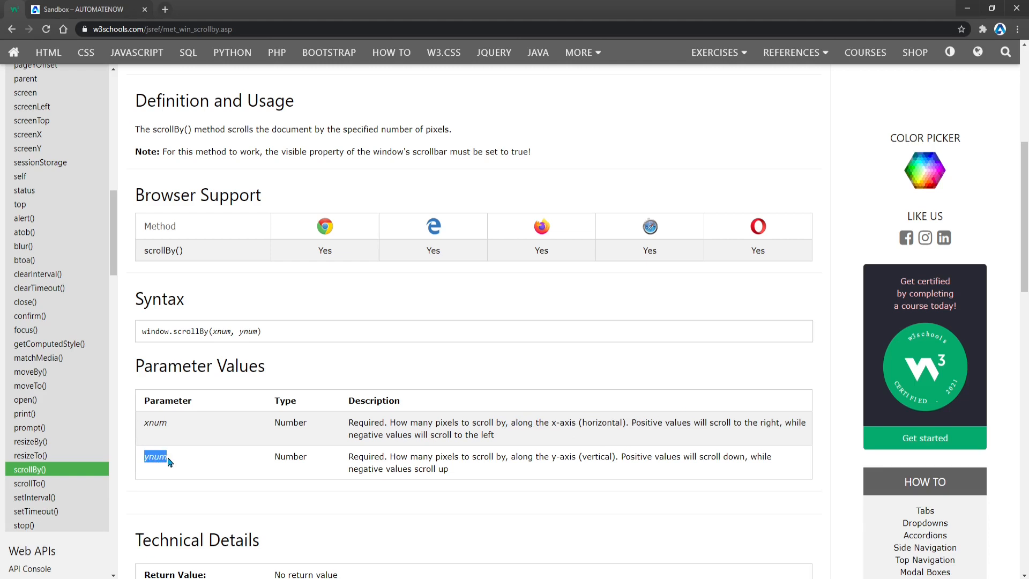
pyautogui.click(517, 458)
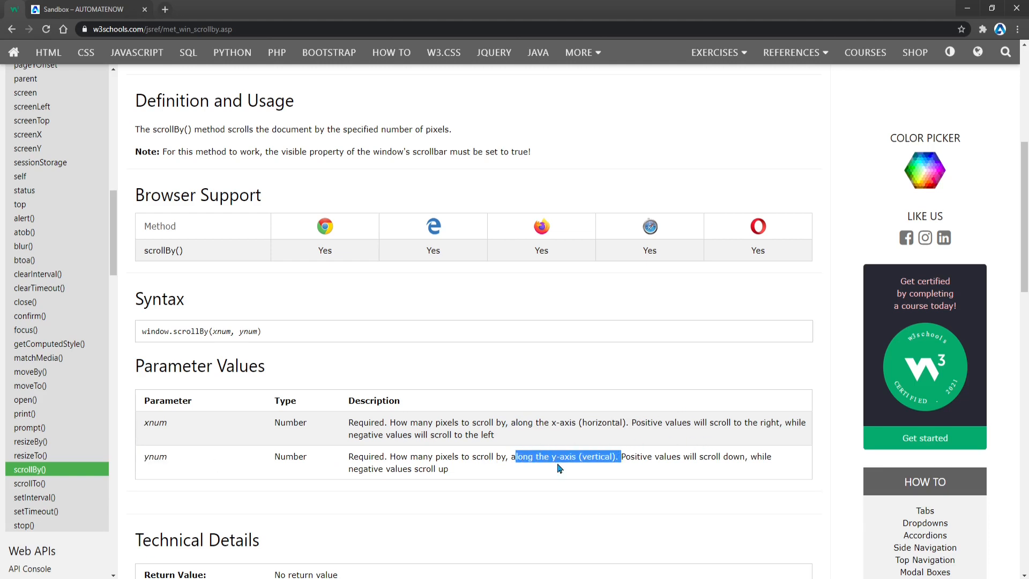
pyautogui.scroll(-3)
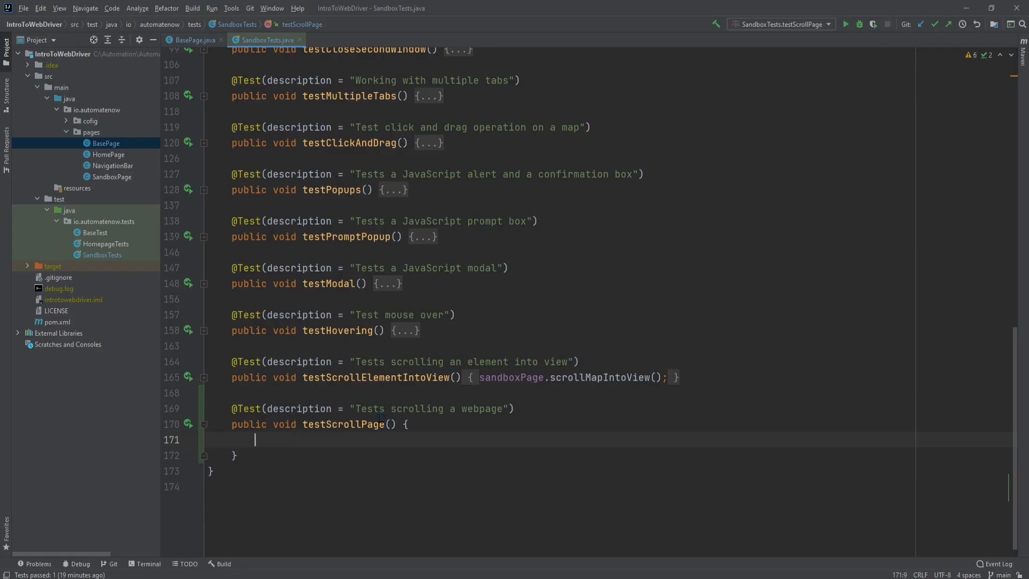
pyautogui.moveTo(389, 439)
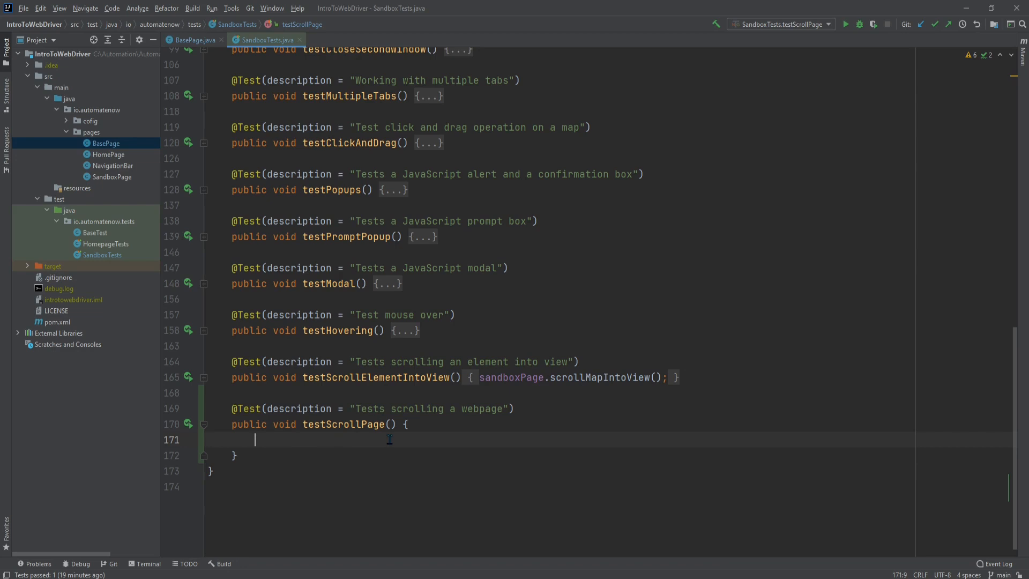
# Start typing 'scroll' inside the empty testScrollPage() test in SandboxTests.java.
pyautogui.write('scrollPage(int x, int y) {')
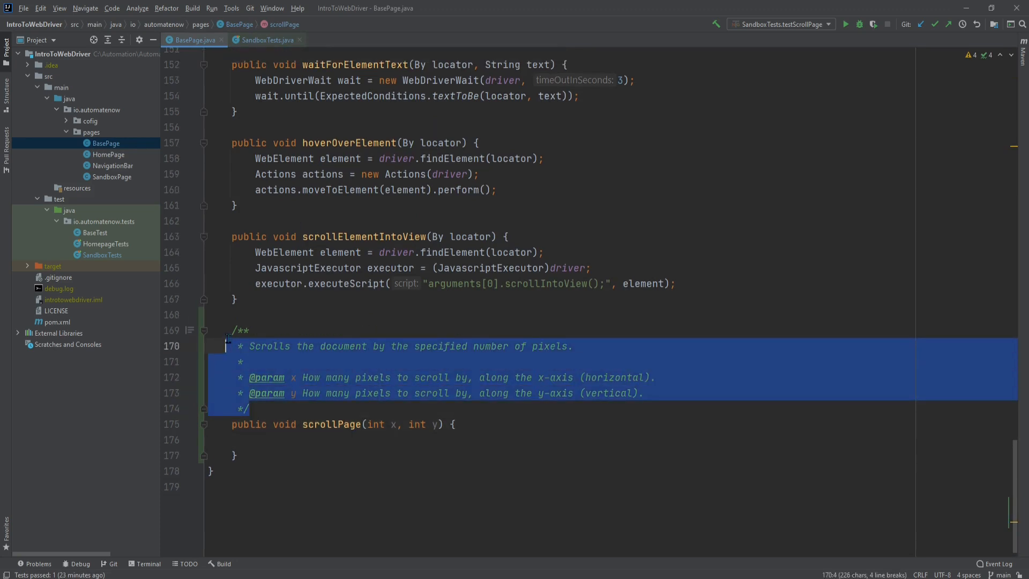
pyautogui.moveTo(368, 358)
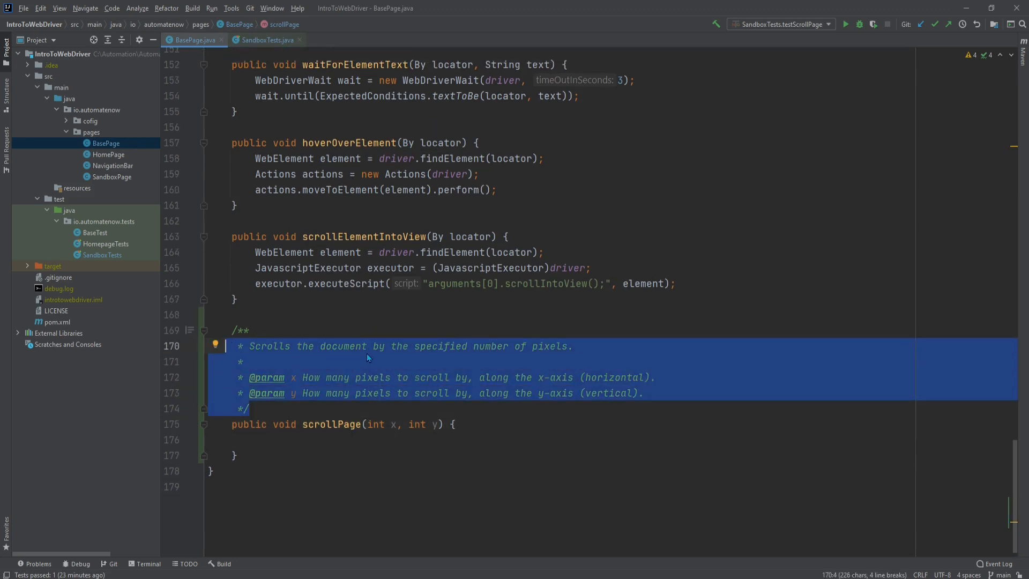
pyautogui.moveTo(542, 358)
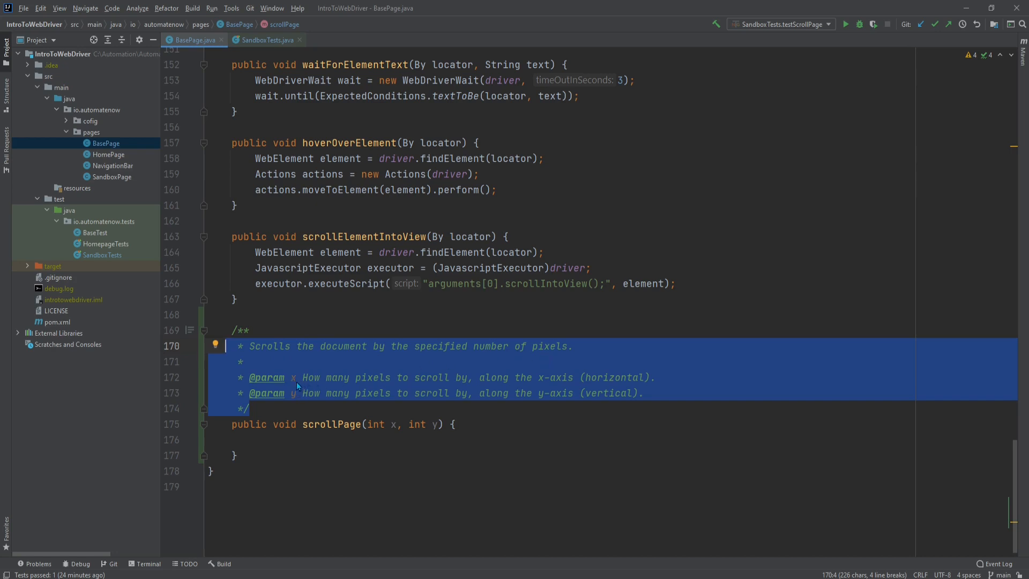
# In BasePage.scrollPage, begin an executor.executeScript call after the JavascriptExecutor cast.
pyautogui.click(293, 376)
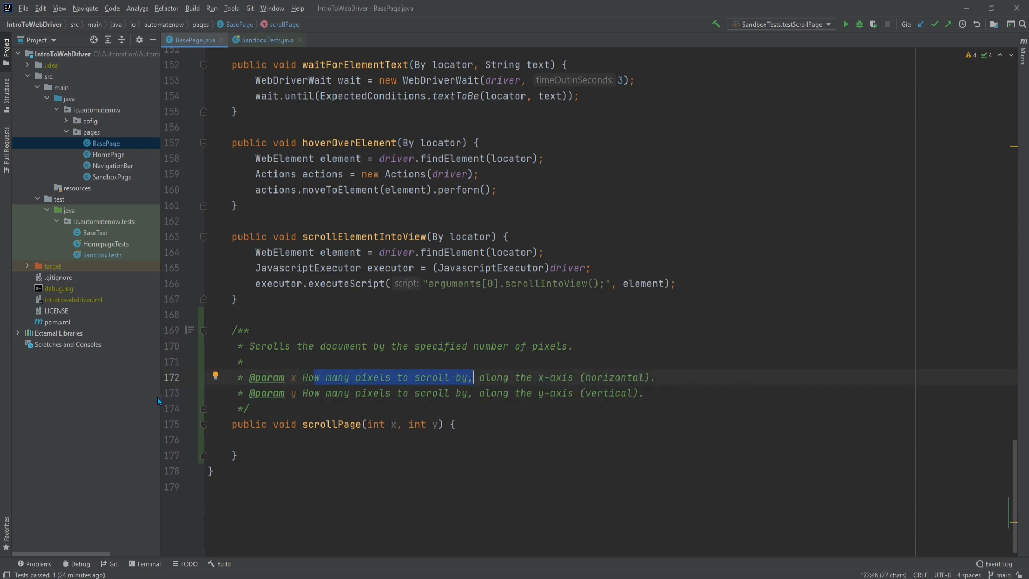
pyautogui.click(437, 392)
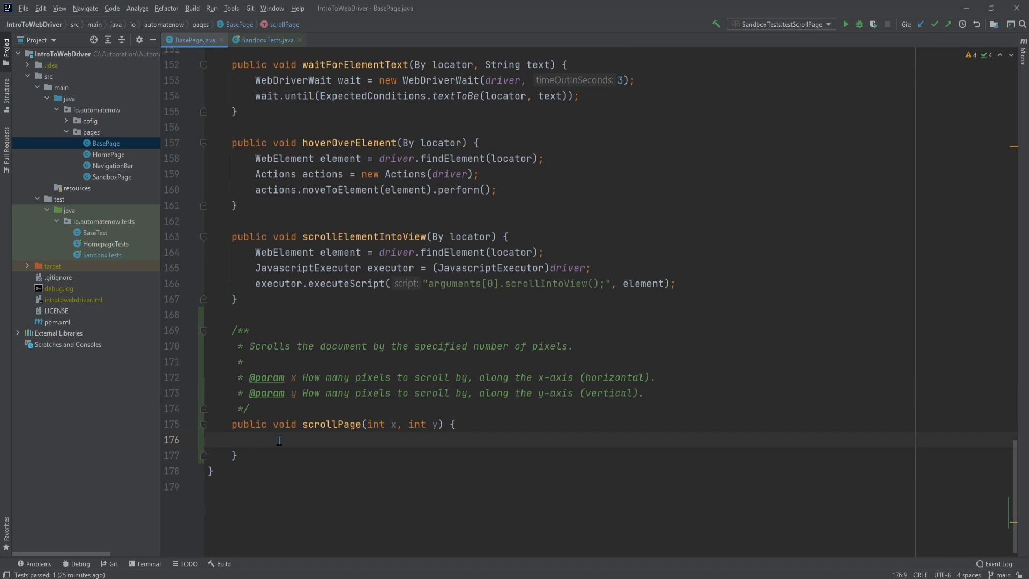
pyautogui.click(256, 440)
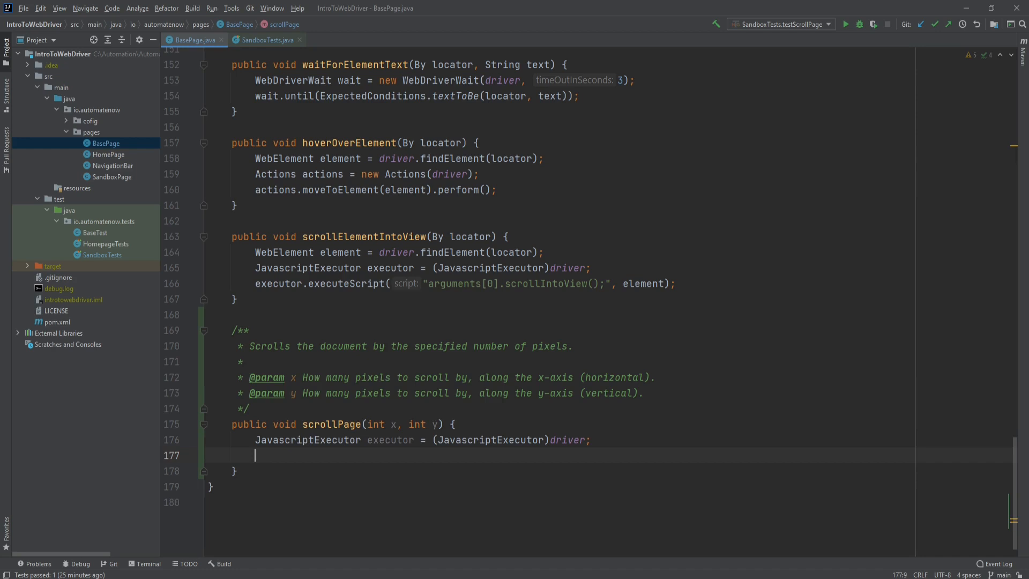
pyautogui.write('executor.executeScript("')
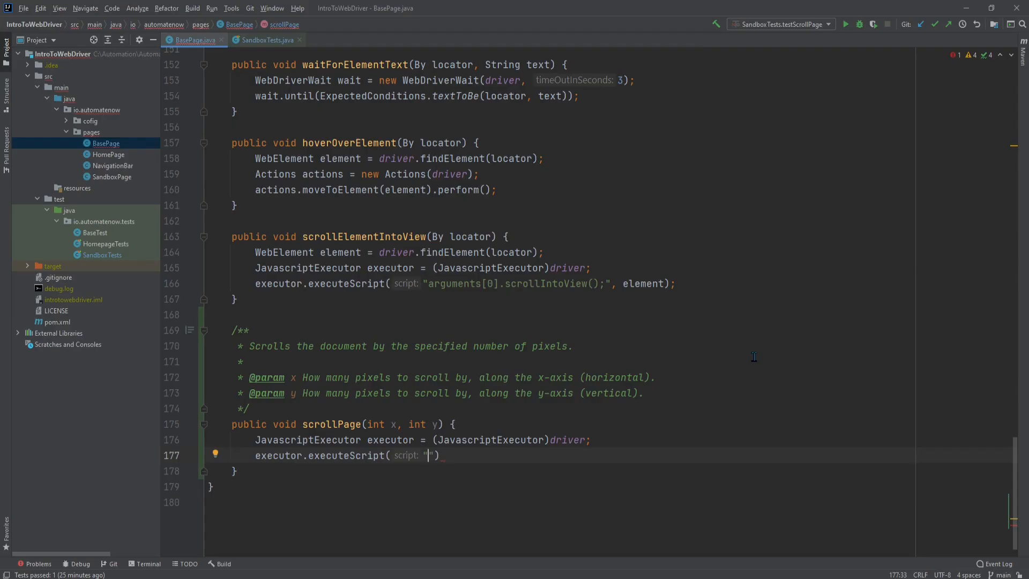
# Write the script string "window.scrollBy(" + x + "," + y + ");" as the executeScript argument.
pyautogui.write('window.')
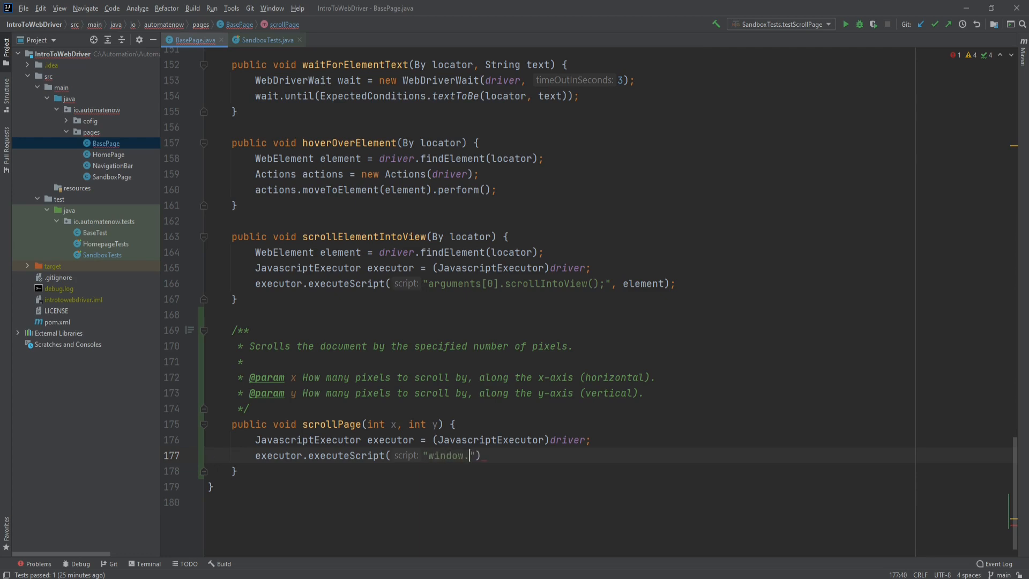
pyautogui.write('scrollby')
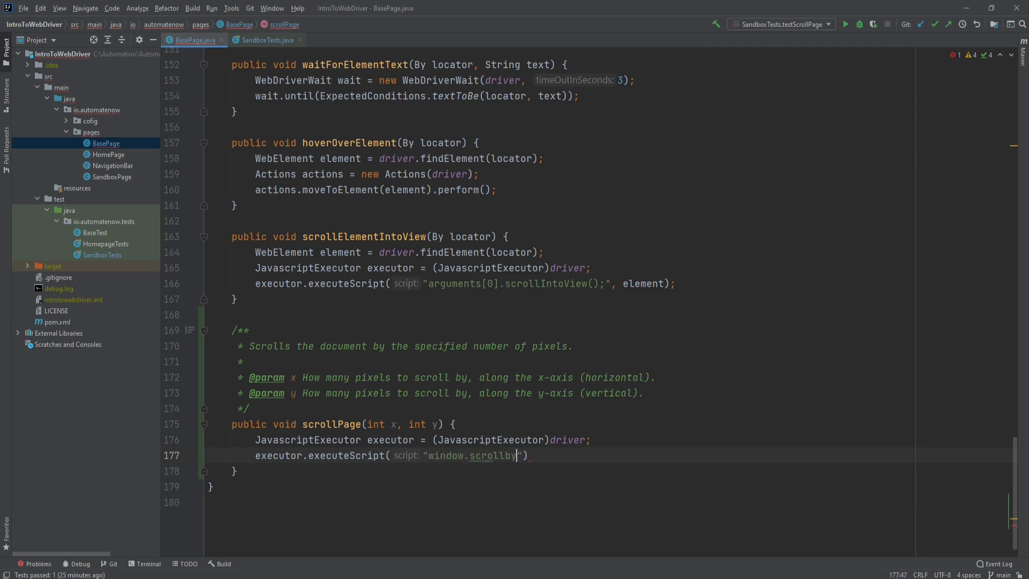
pyautogui.write('(')
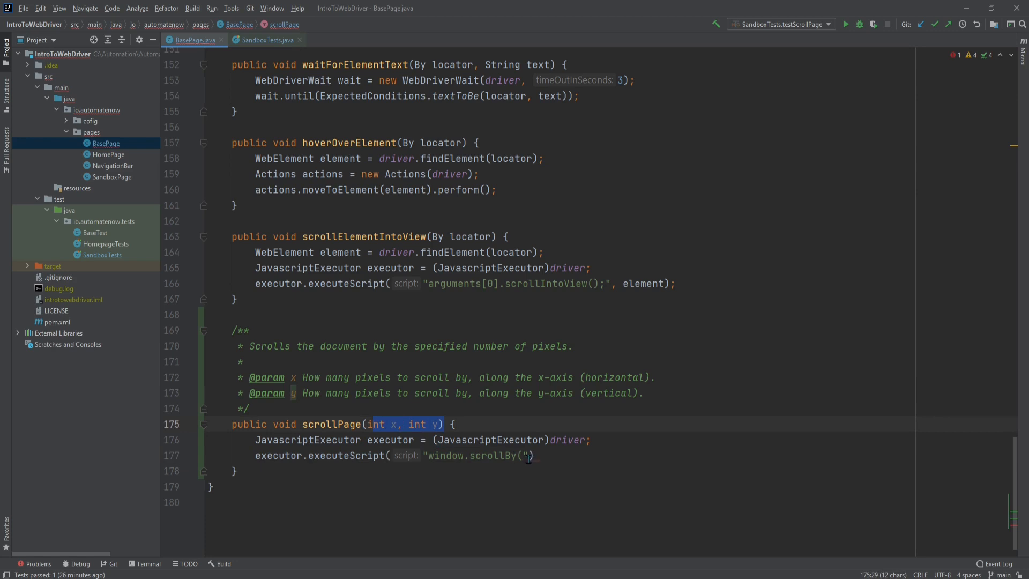
pyautogui.write('+ x')
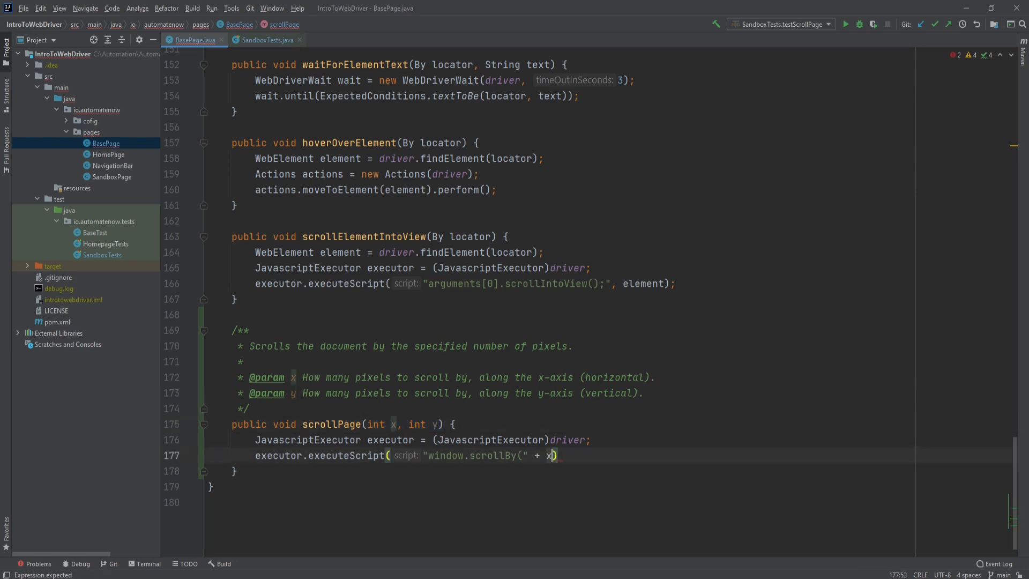
pyautogui.write('+ "," + y + "')
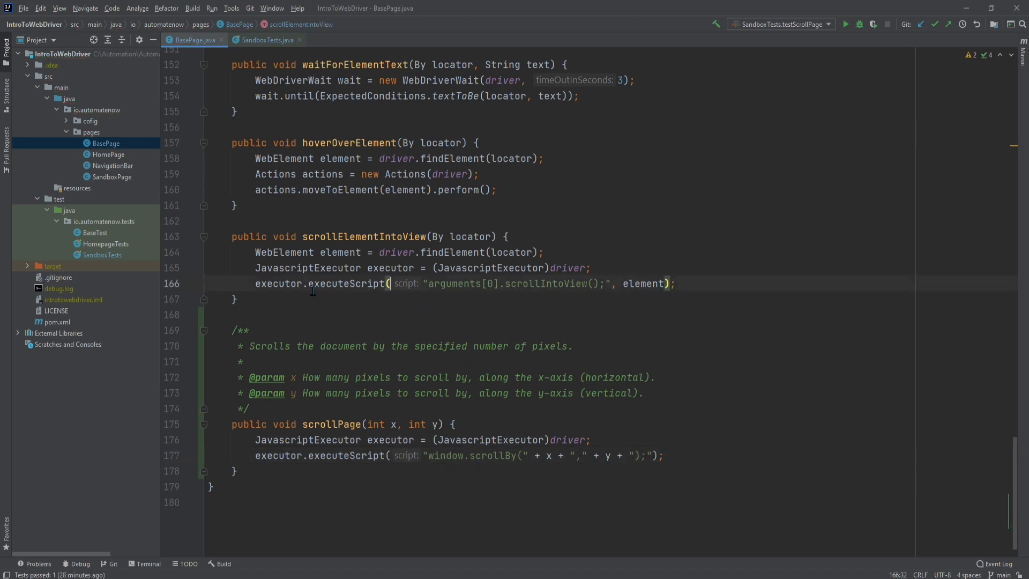
# Review the existing executeScript calls in BasePage, then switch to SandboxTests.java with scrollPage(0, 500).
pyautogui.doubleClick(344, 283)
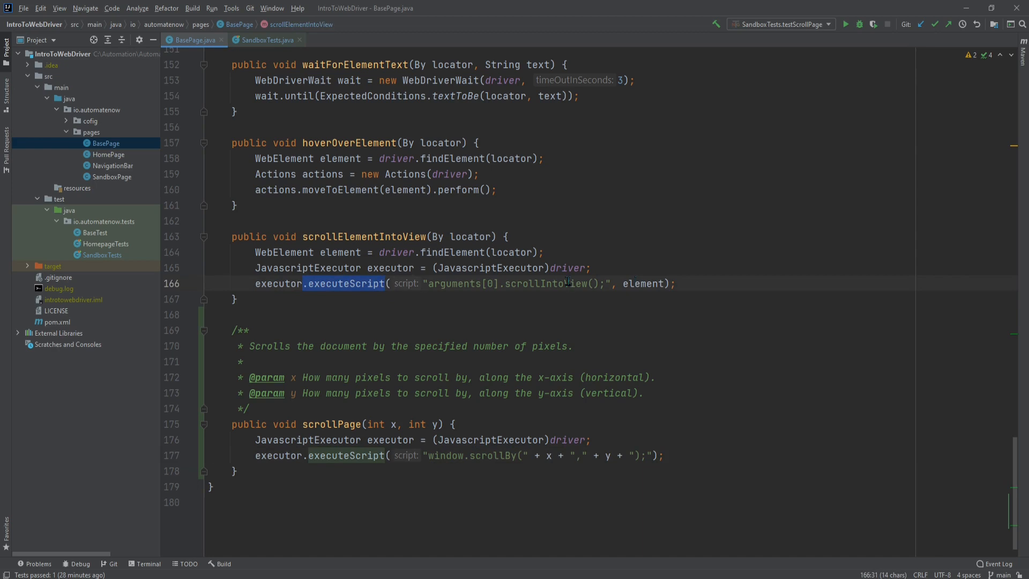
pyautogui.click(637, 283)
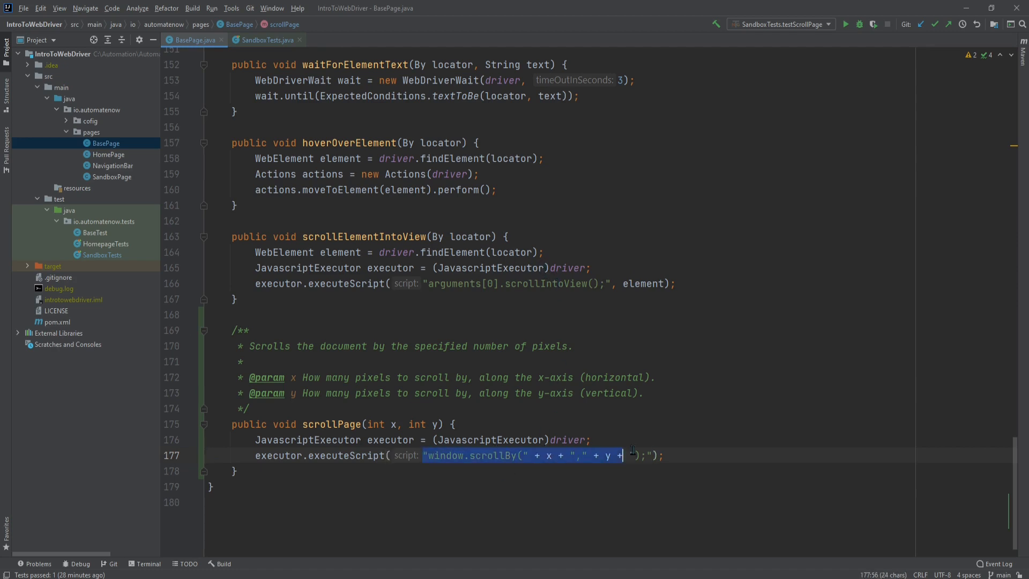
pyautogui.click(585, 455)
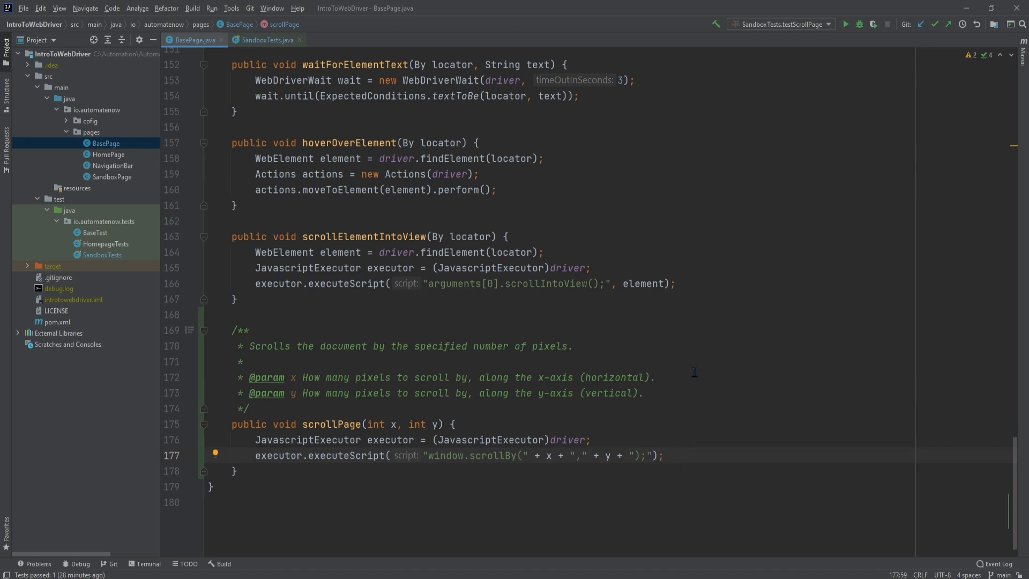
pyautogui.click(250, 408)
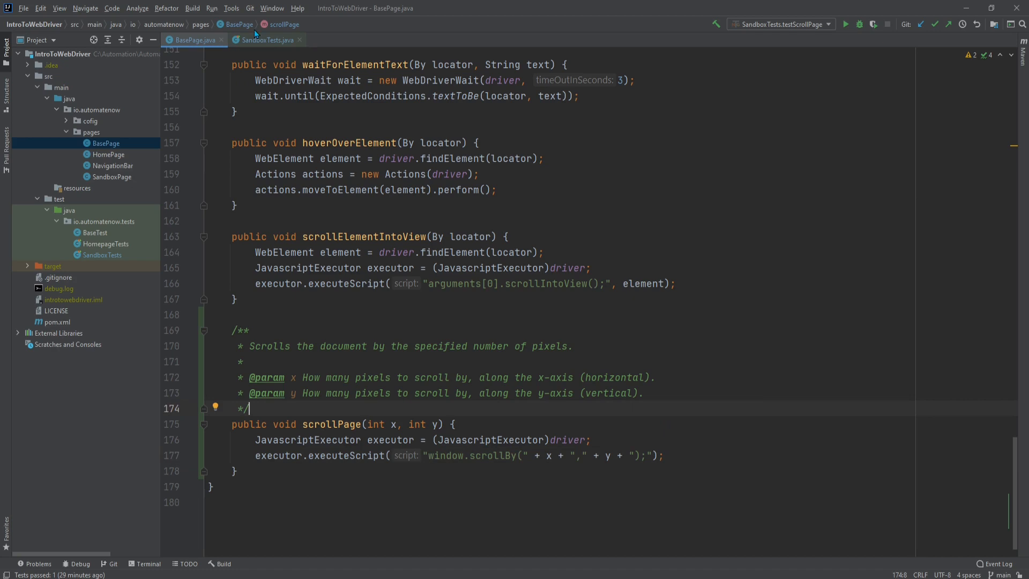
pyautogui.click(265, 40)
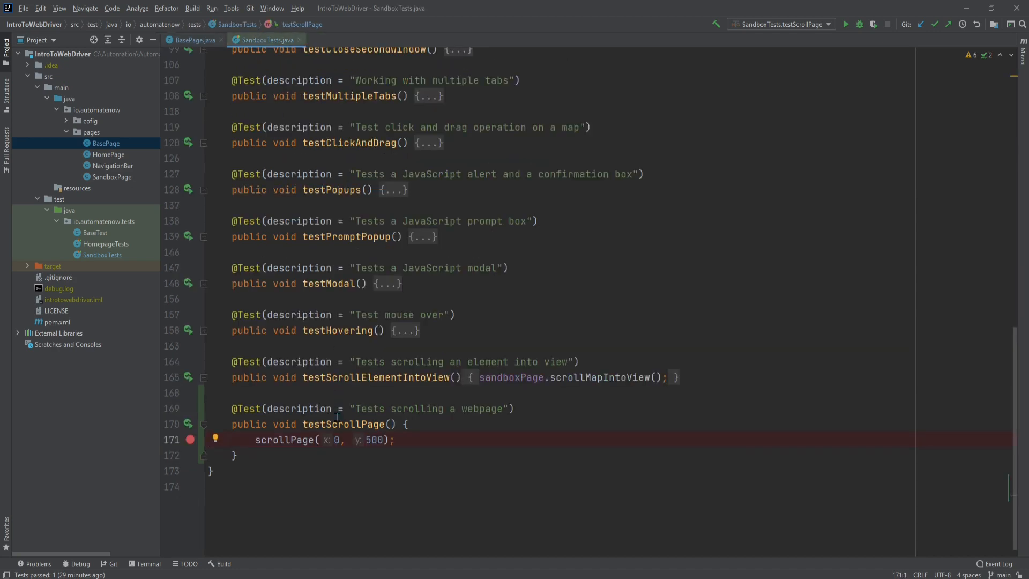
pyautogui.doubleClick(284, 440)
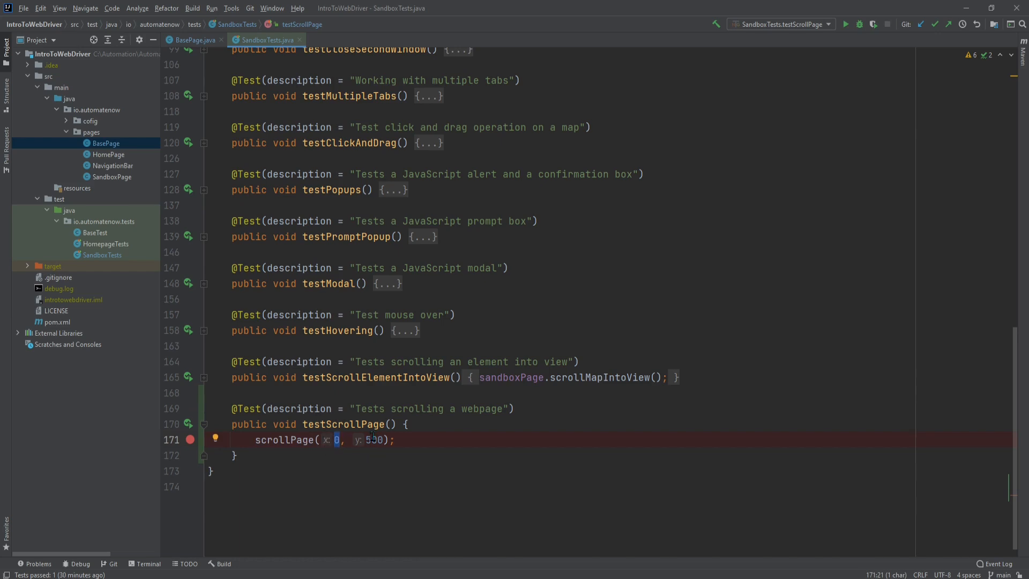
pyautogui.doubleClick(373, 439)
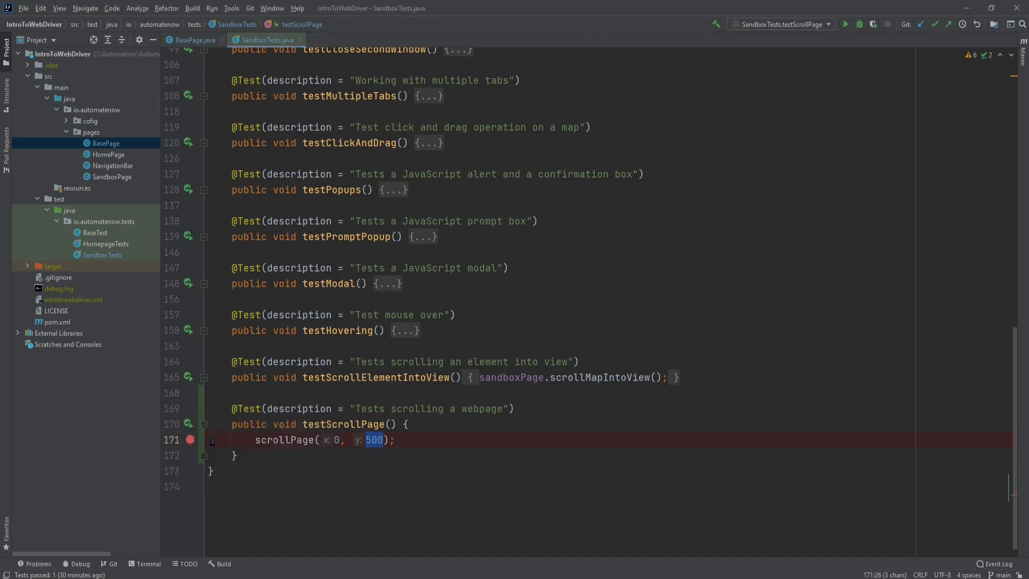
# Debug testScrollPage and step over scrollPage(0, 500) so Chrome scrolls the sandbox page down.
pyautogui.click(860, 25)
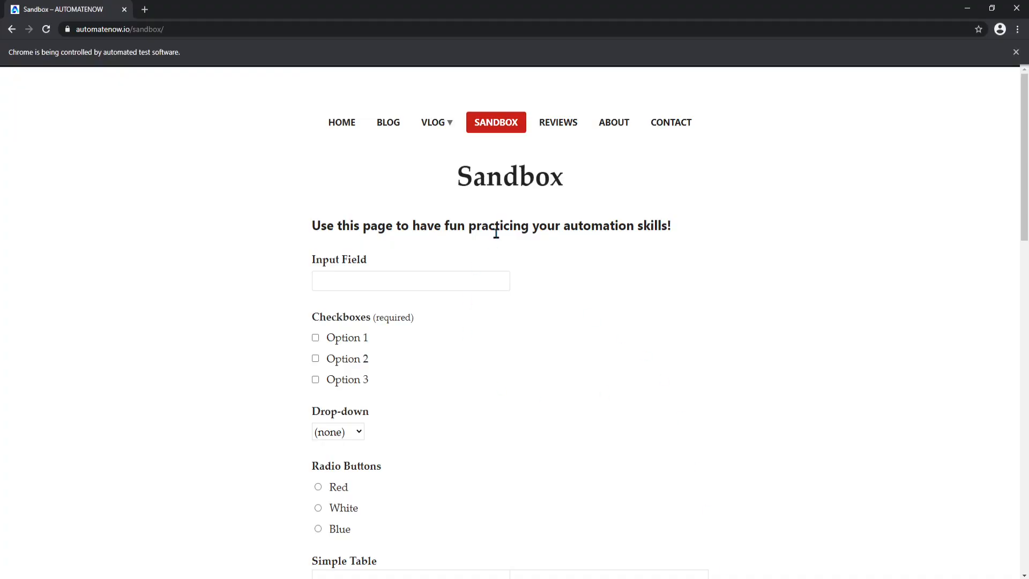
pyautogui.moveTo(598, 301)
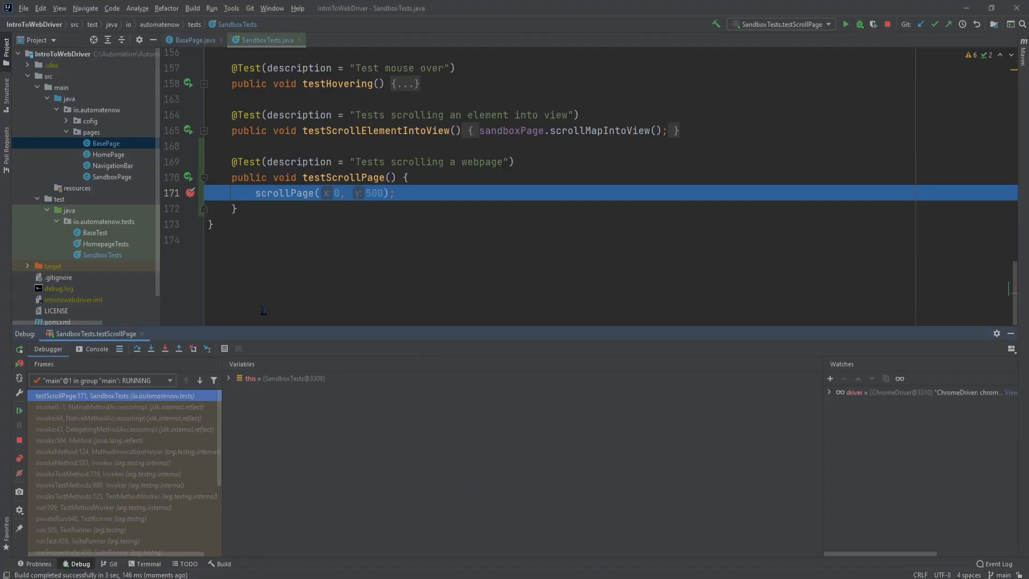
pyautogui.click(136, 349)
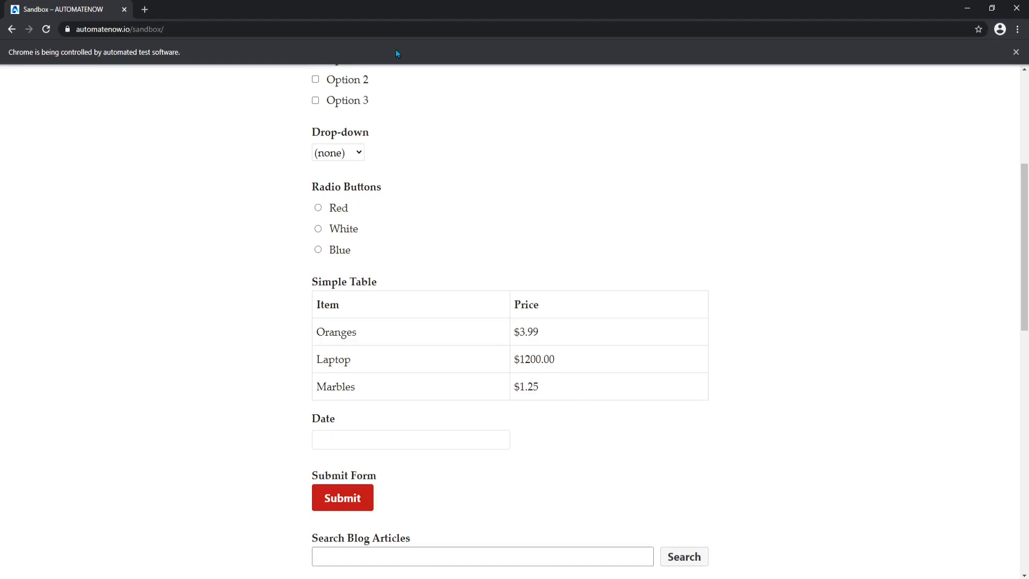
pyautogui.moveTo(1002, 192)
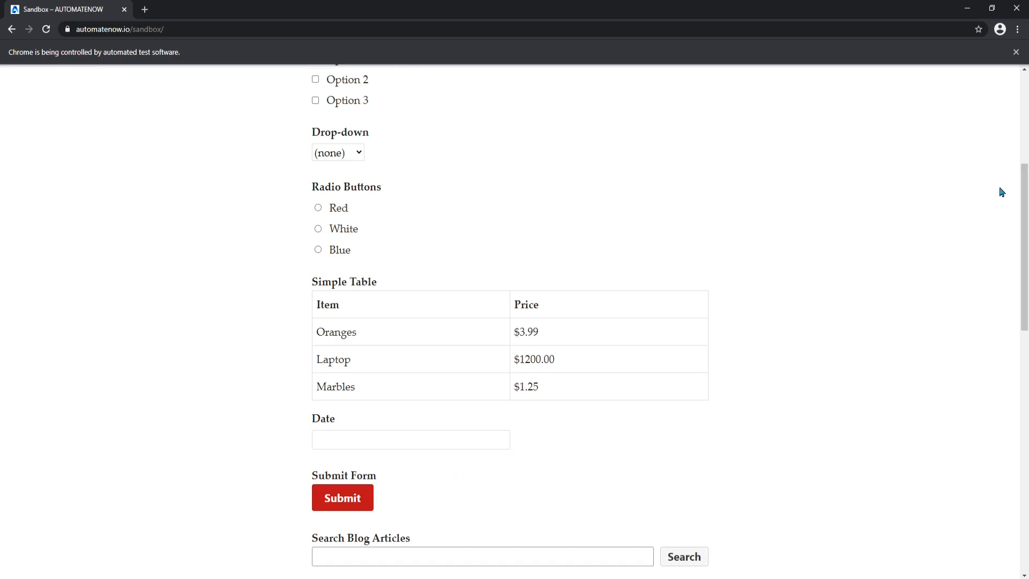
pyautogui.moveTo(1024, 250)
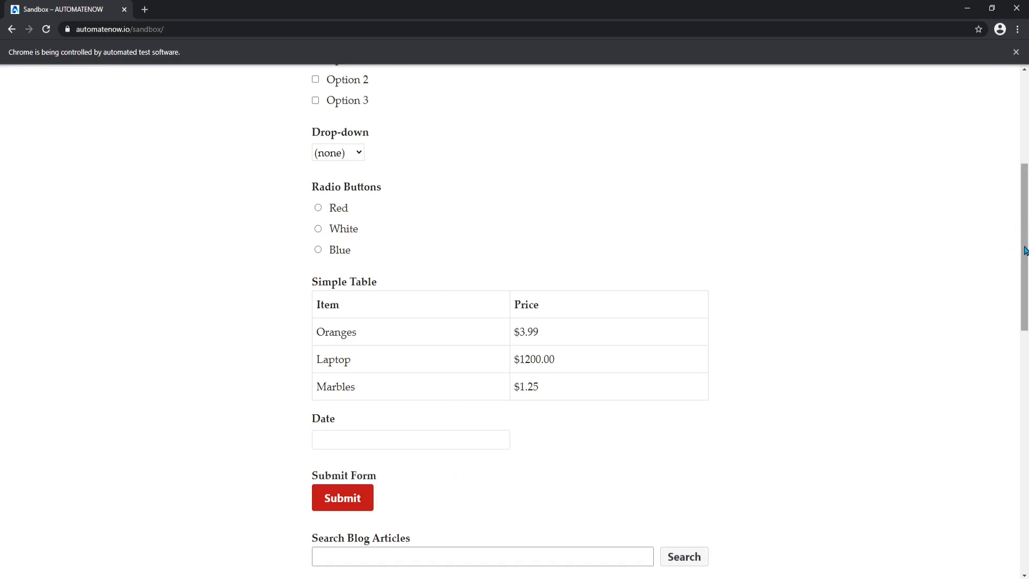
pyautogui.scroll(3)
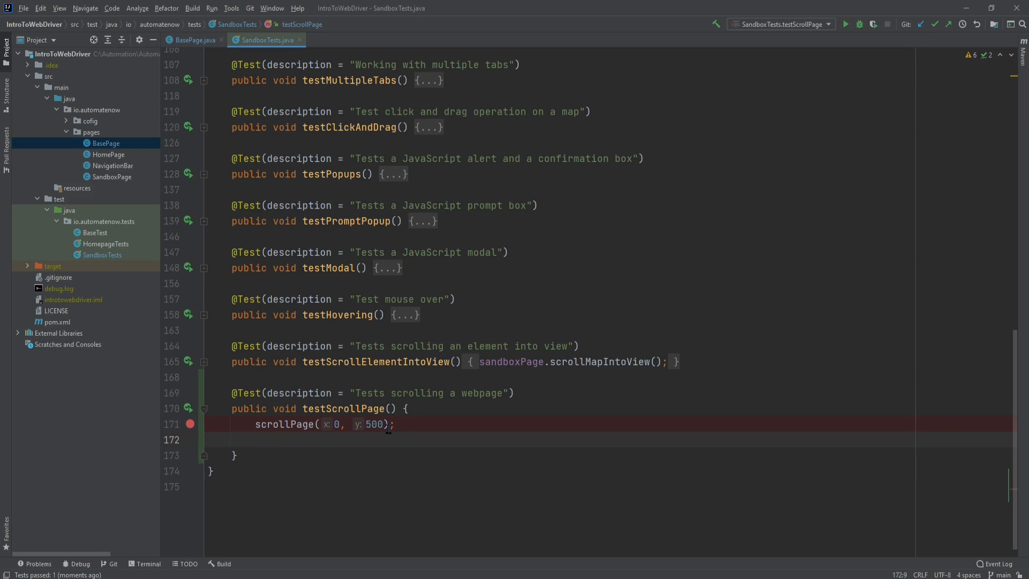
# Add scrollPage(0, -500); under the first call to scroll back up by 500.
pyautogui.write('scrollPage();')
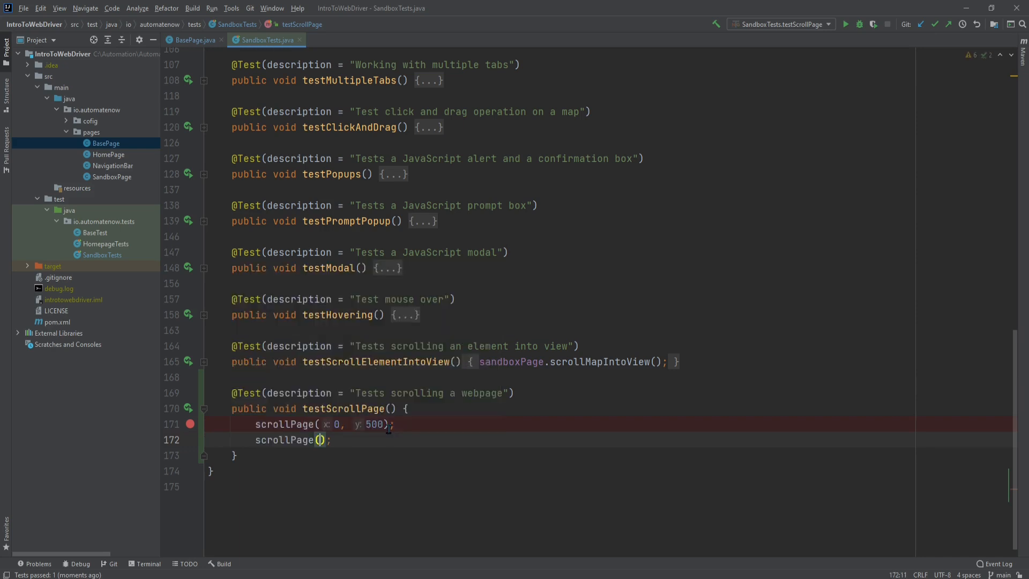
pyautogui.write('0, -500')
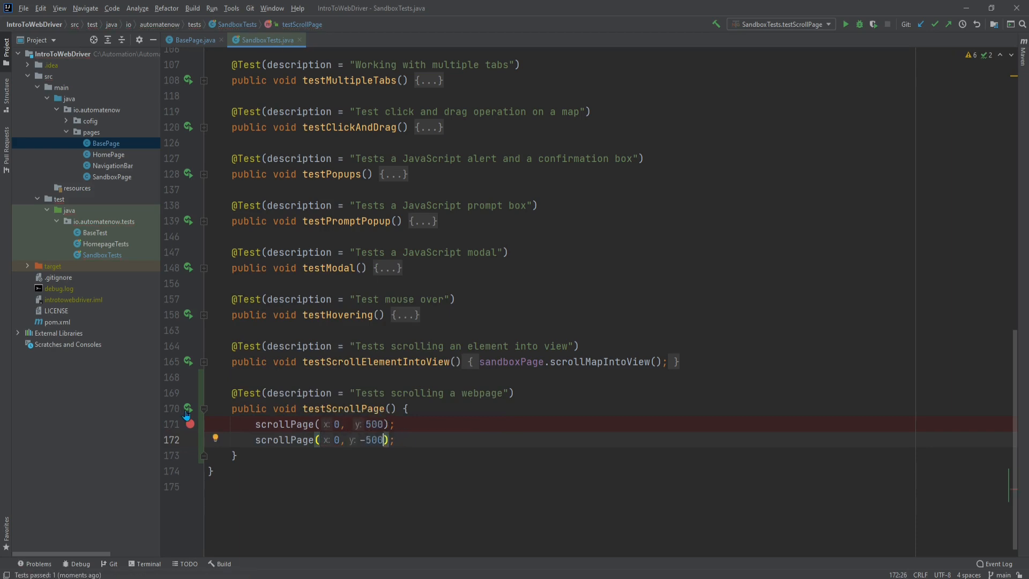
# Debug the updated test, stepping over both calls so the page scrolls down then back to the top.
pyautogui.click(873, 25)
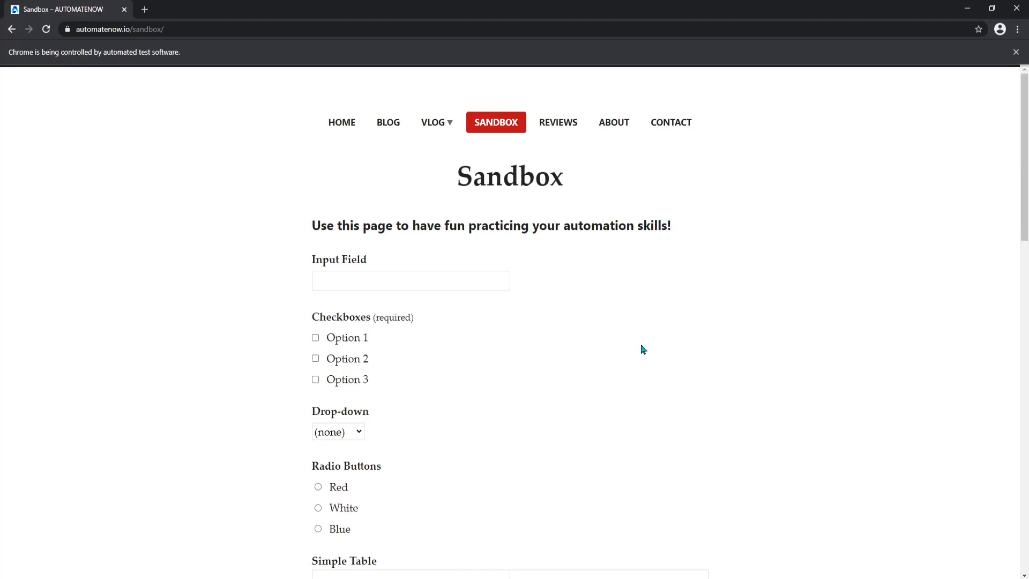
pyautogui.moveTo(707, 565)
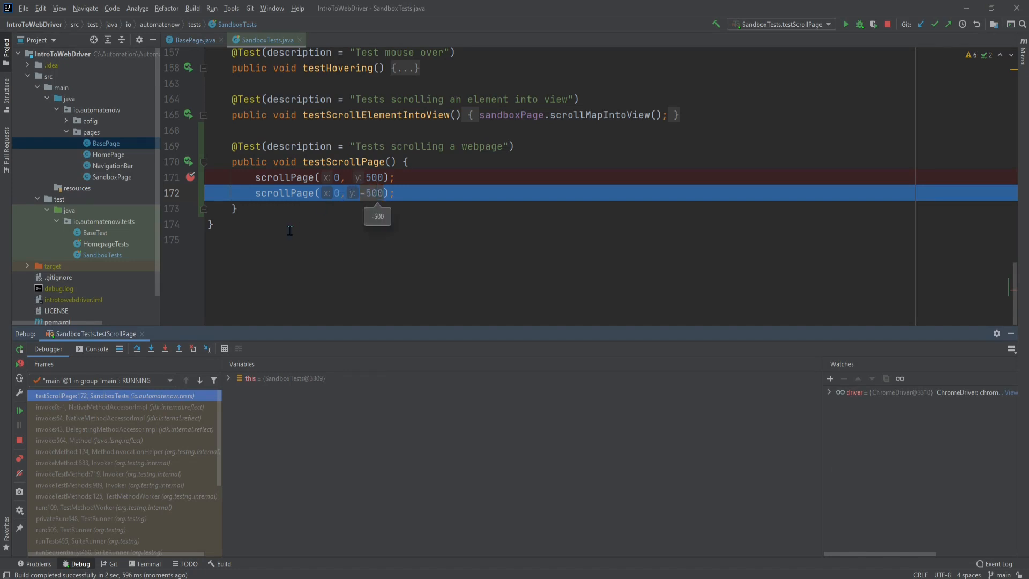
pyautogui.click(165, 349)
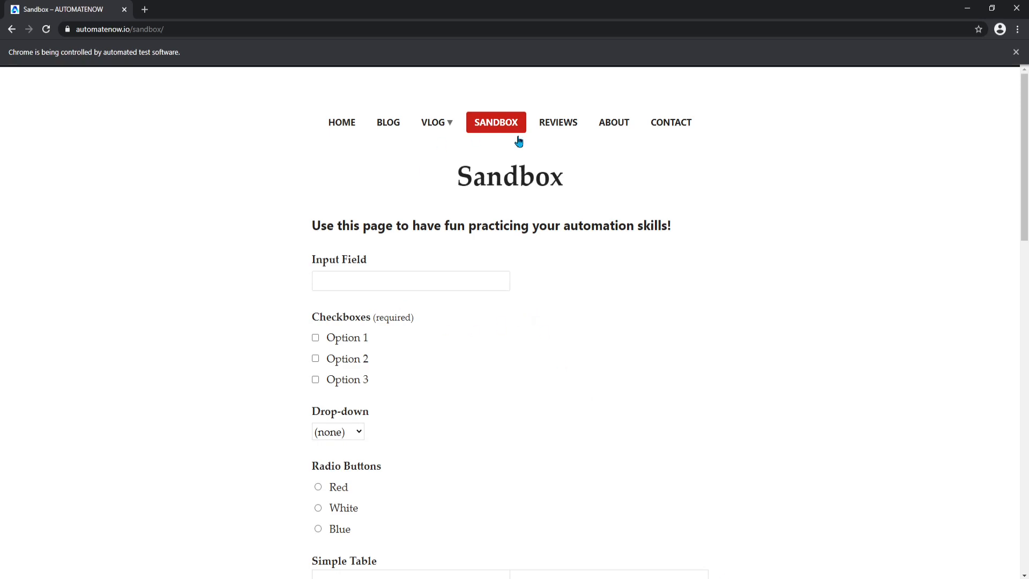
pyautogui.moveTo(643, 190)
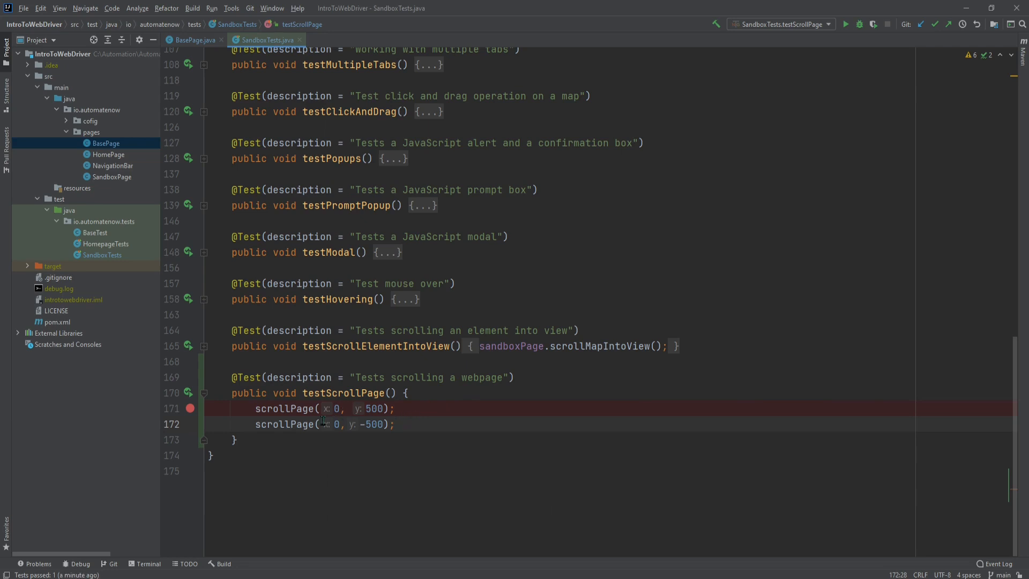
# Highlight the x value 0 in scrollPage(0, 500) before viewing the sandbox Popups section in Chrome.
pyautogui.doubleClick(336, 408)
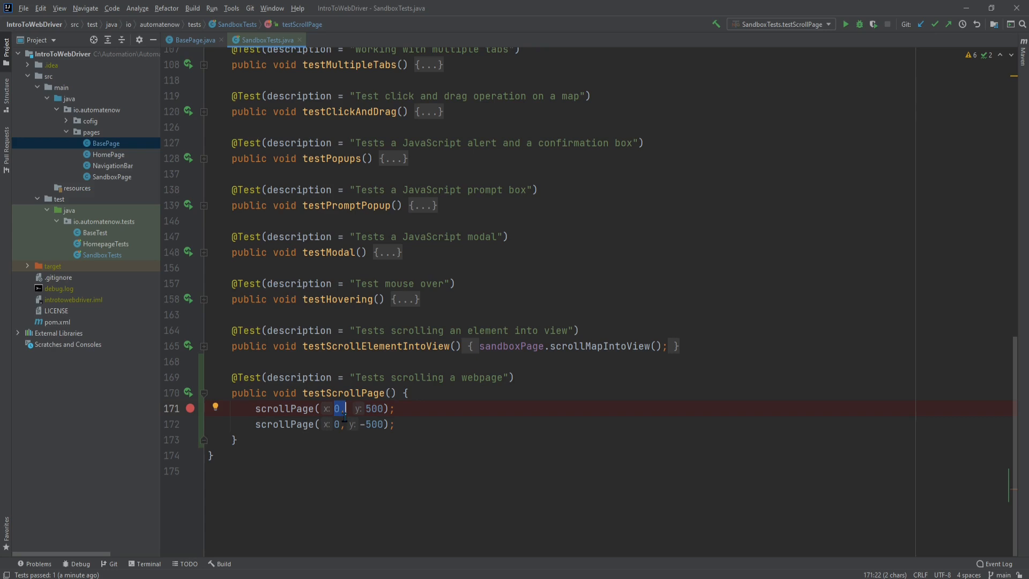
pyautogui.moveTo(627, 541)
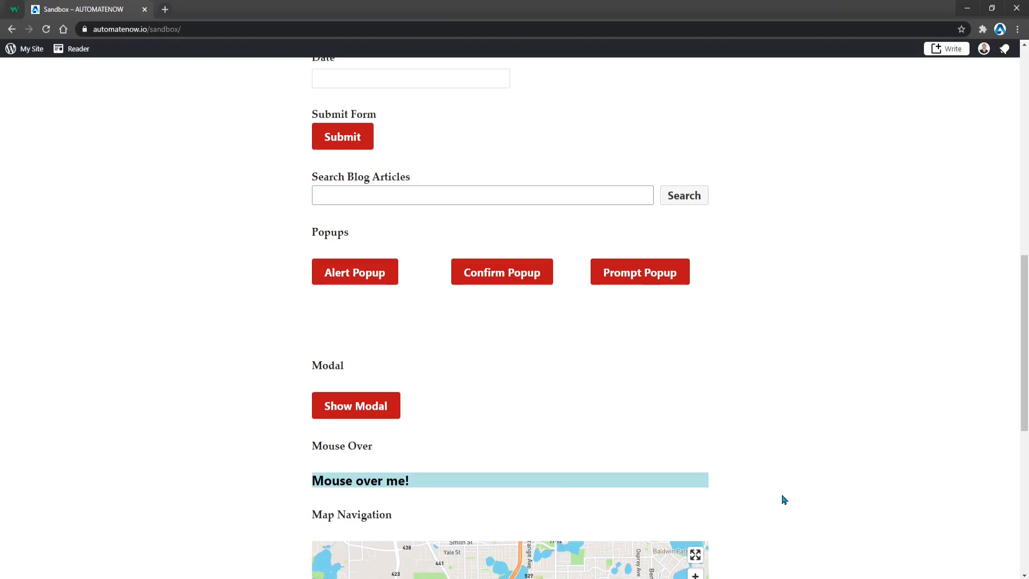
pyautogui.moveTo(653, 433)
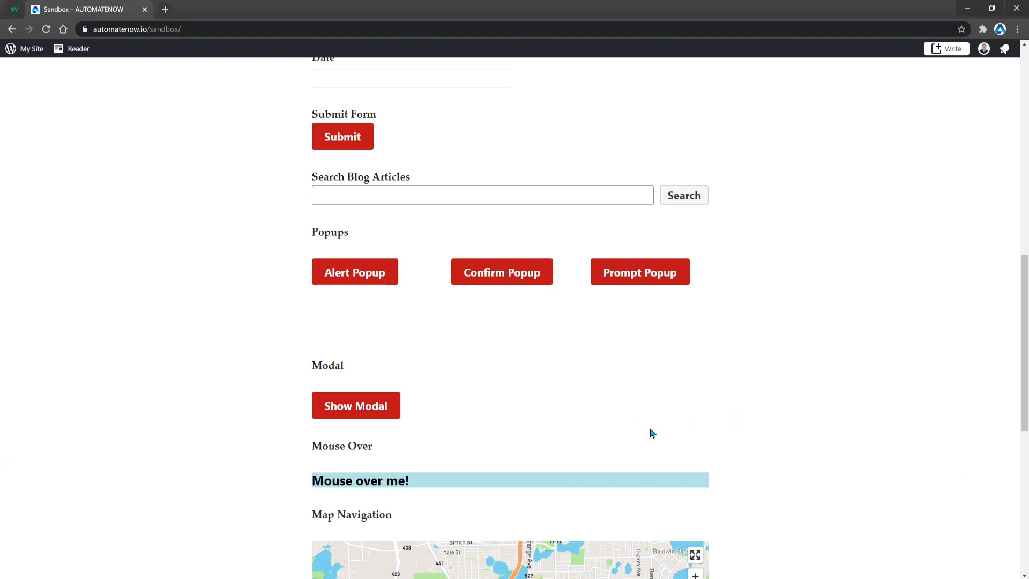
pyautogui.moveTo(1024, 577)
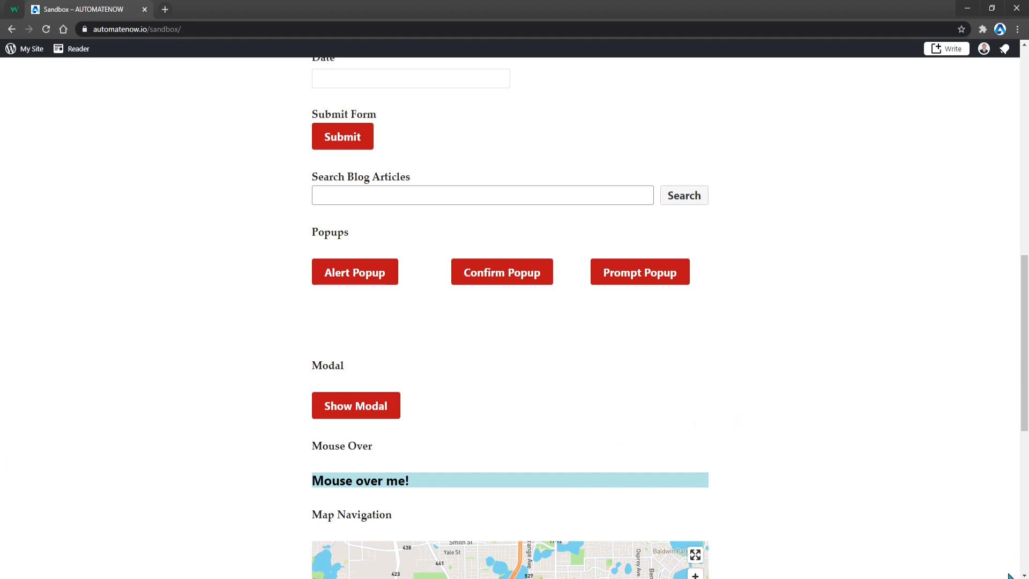